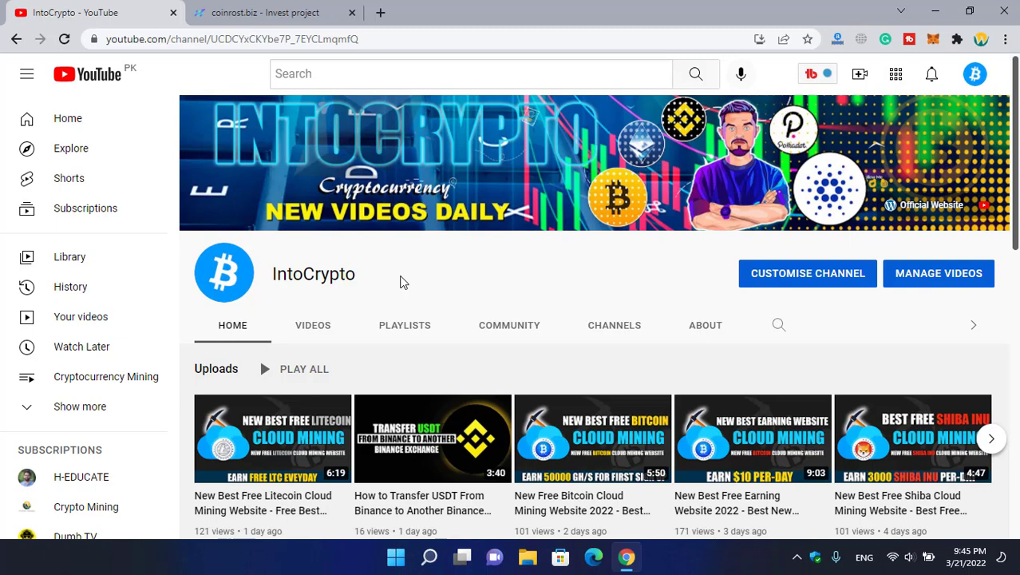
mouse_move(415, 275)
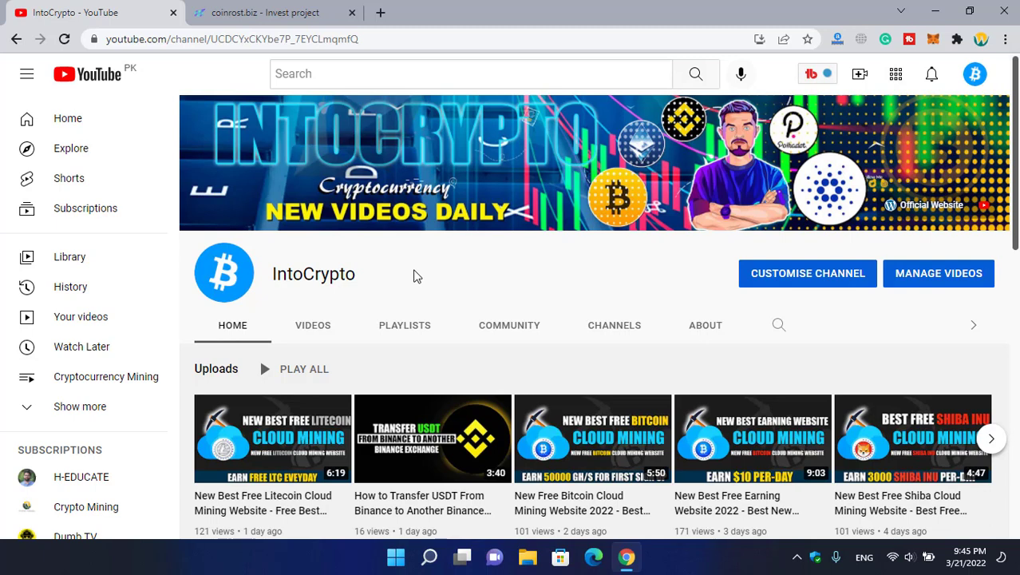
Switch to the coinrost.biz tab and scroll through the four investment plans to About Coinrost.
scroll("down", 3)
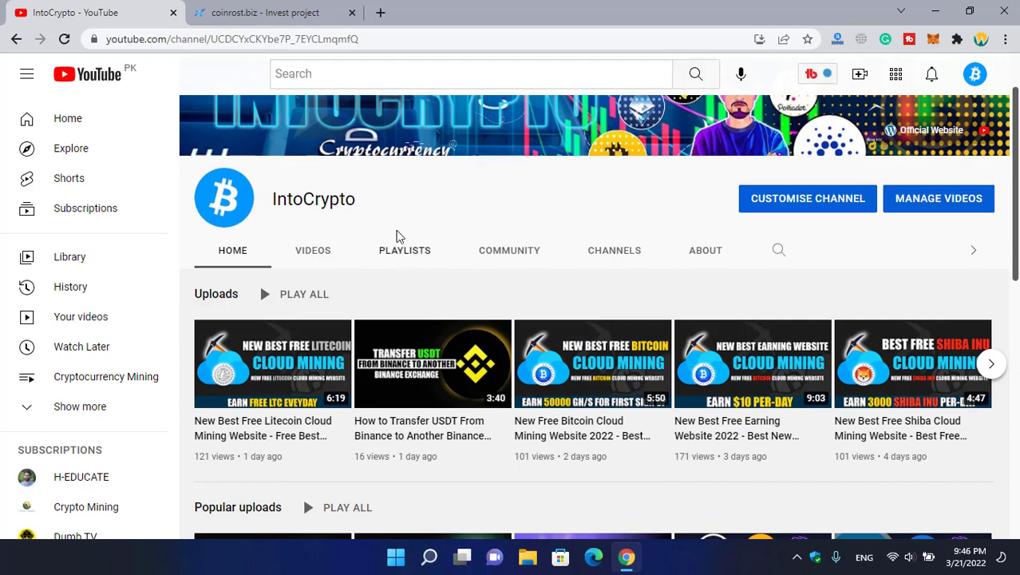
mouse_move(407, 220)
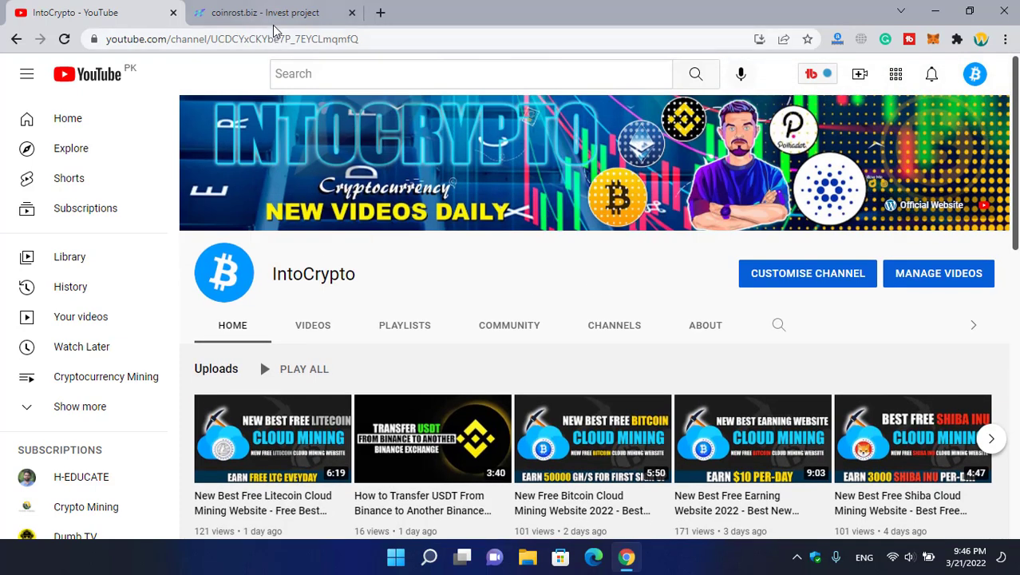
left_click(263, 13)
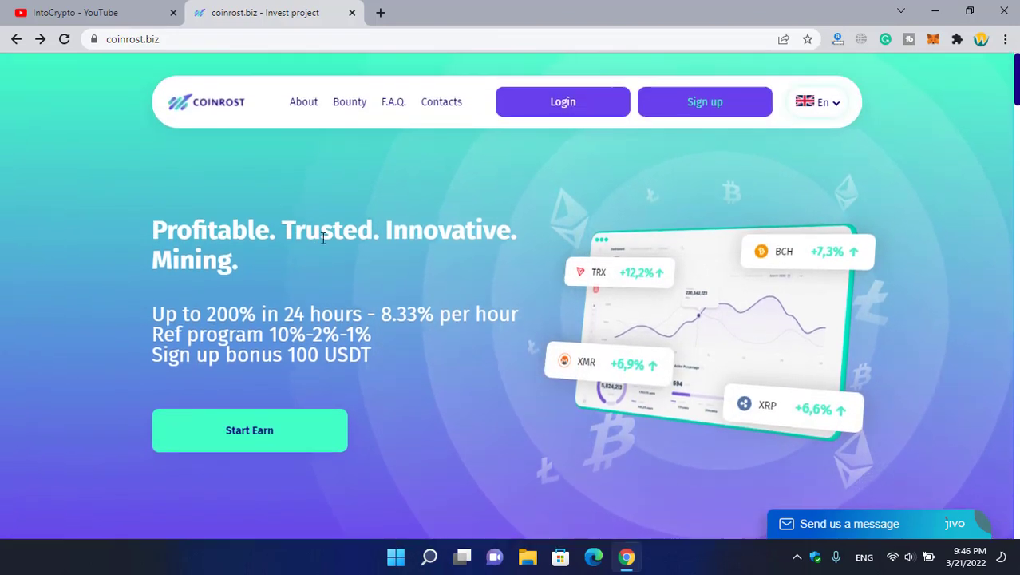
scroll("down", 3)
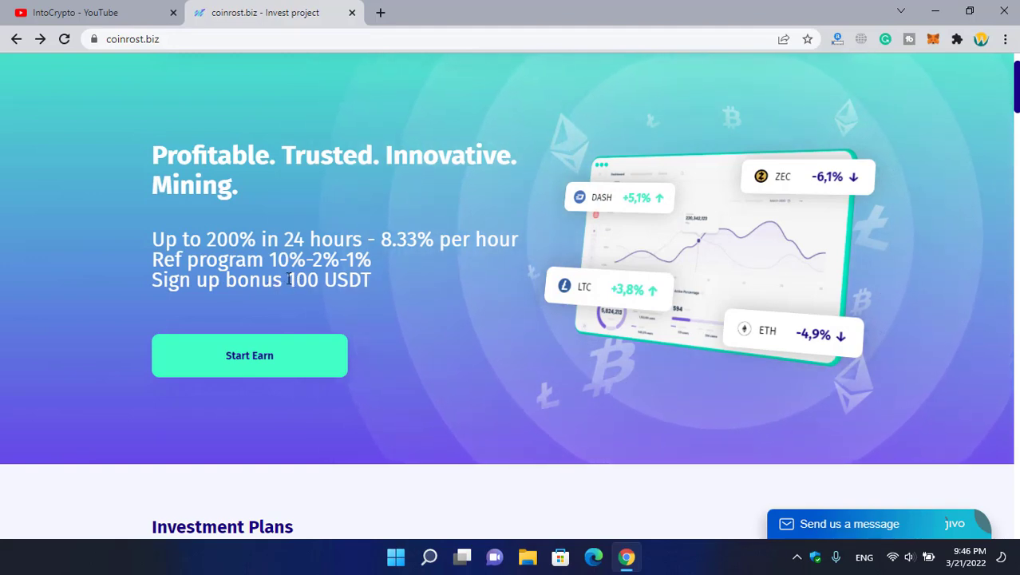
double_click(302, 280)
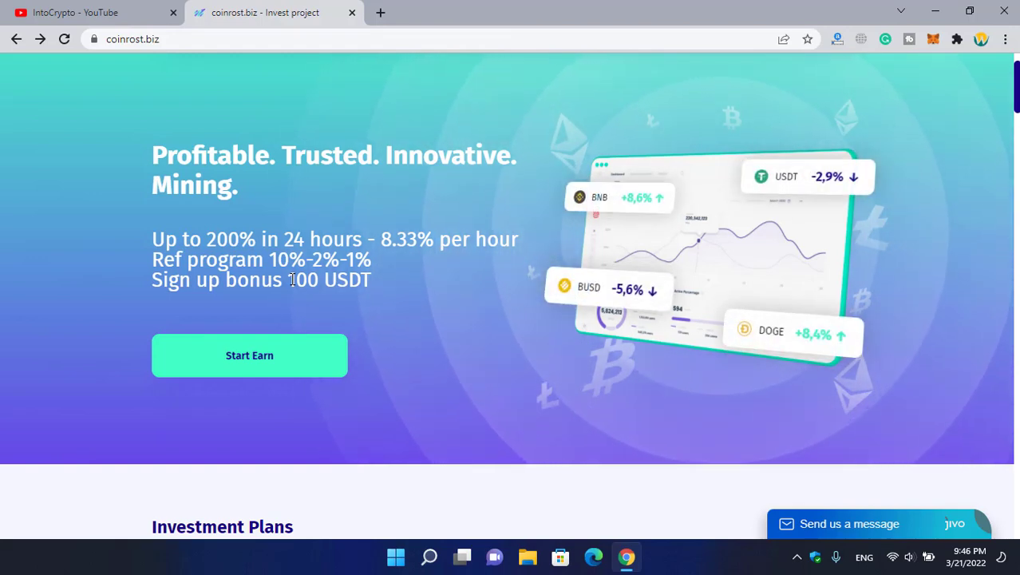
scroll("down", 3)
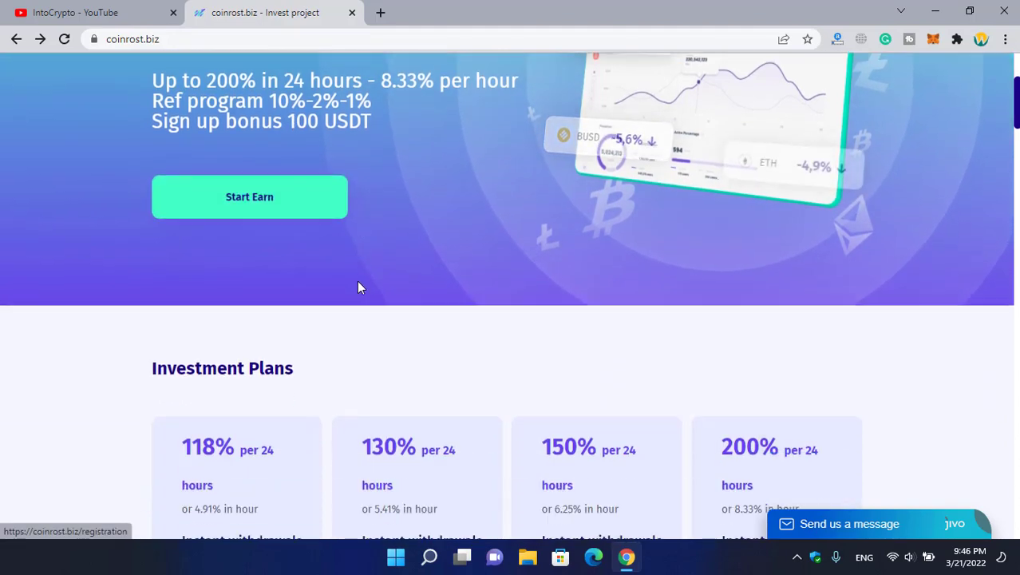
scroll("down", 3)
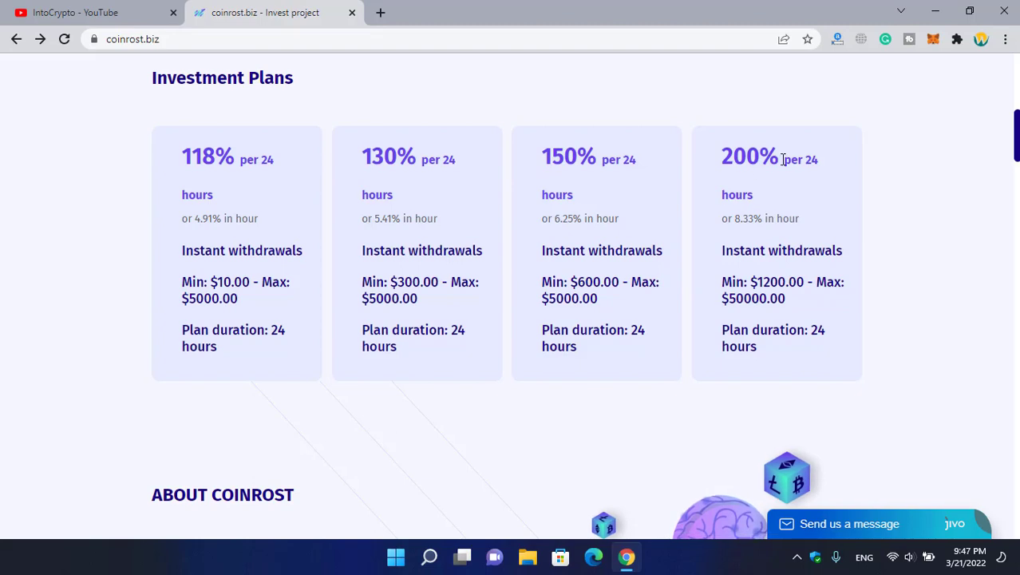
mouse_move(827, 214)
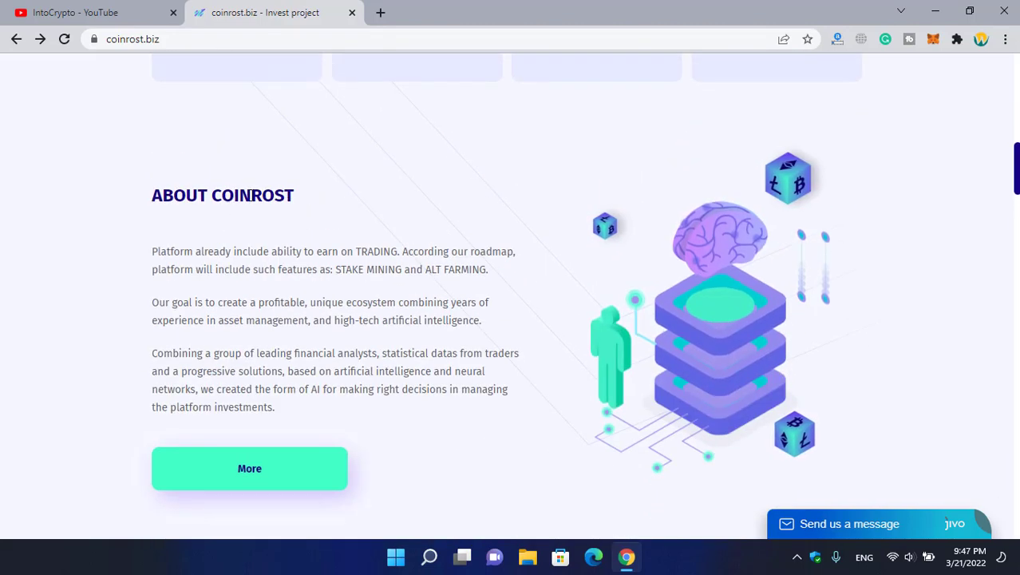
Scroll down to the 'Why influential investors are betting on cryptocurrency' yield chart.
scroll("down", 3)
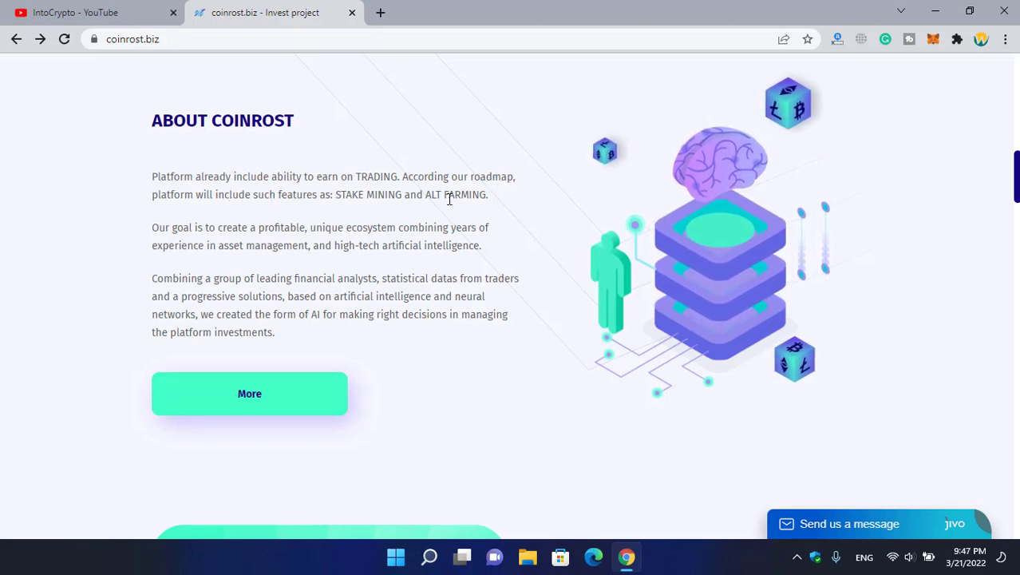
scroll("down", 3)
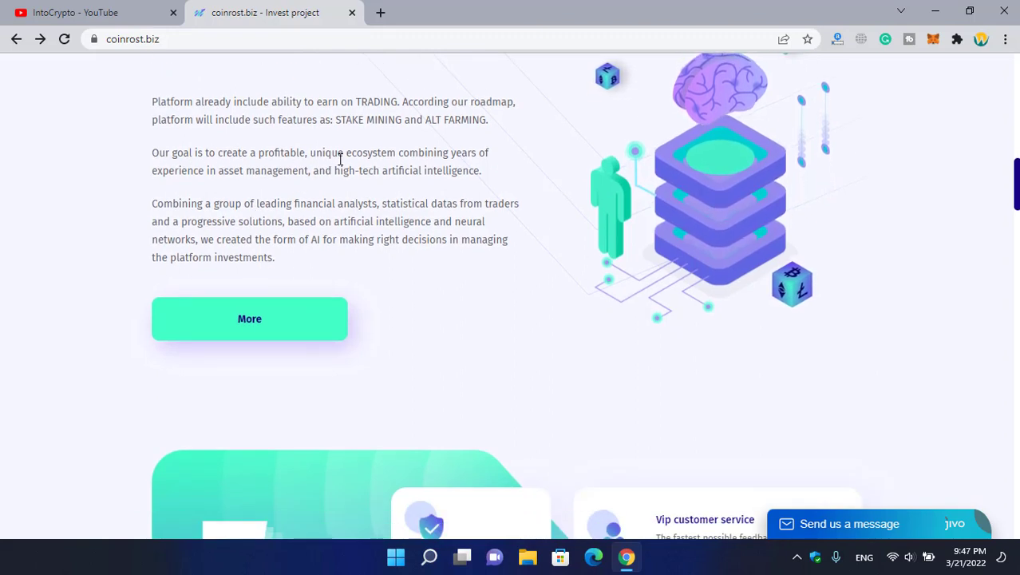
mouse_move(479, 164)
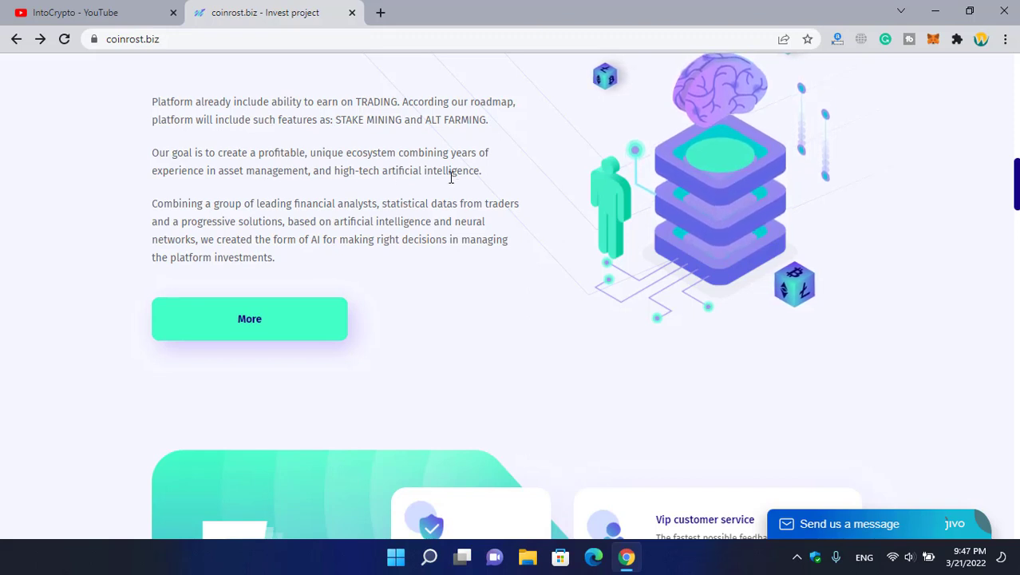
scroll("down", 3)
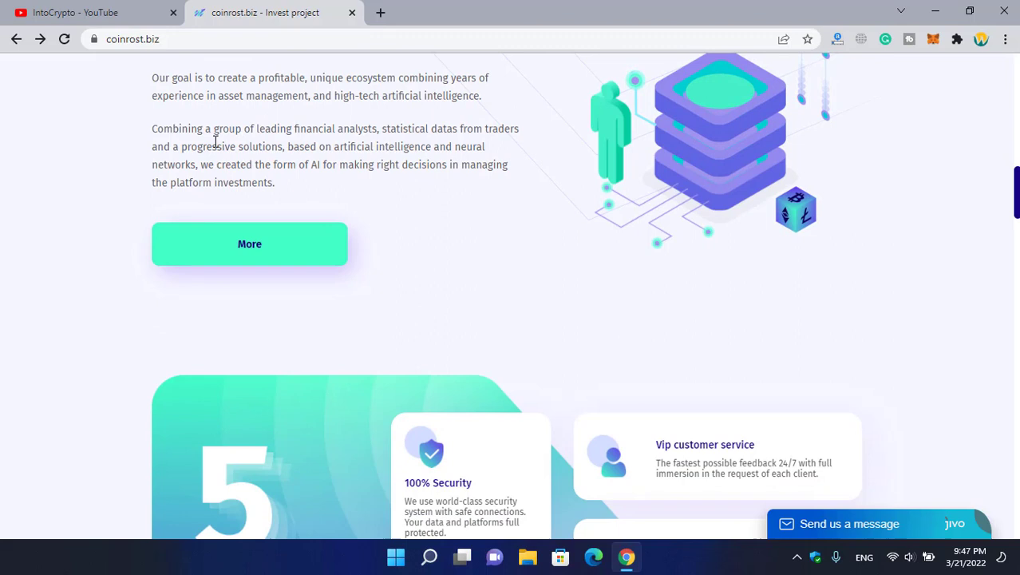
mouse_move(350, 142)
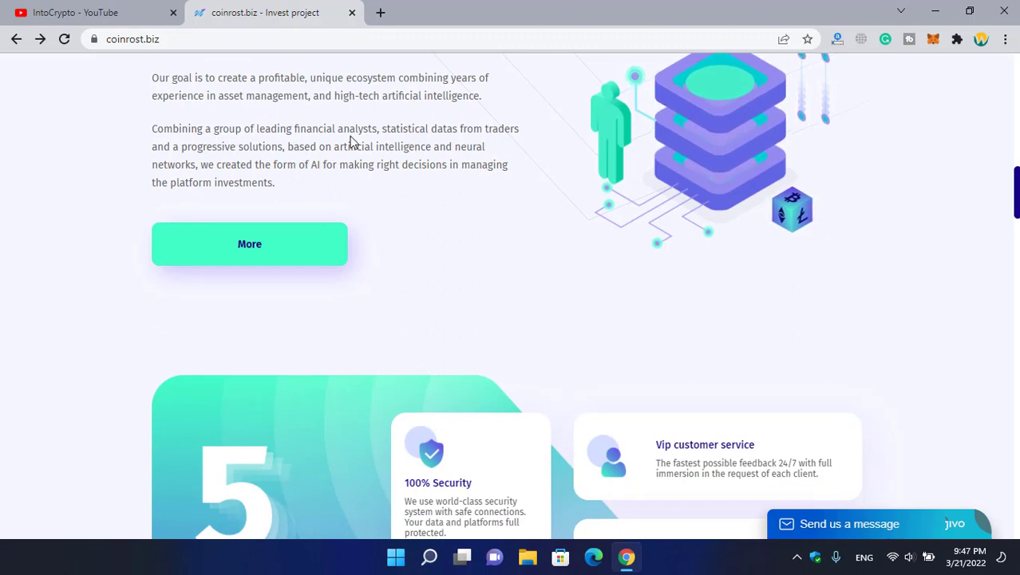
mouse_move(444, 144)
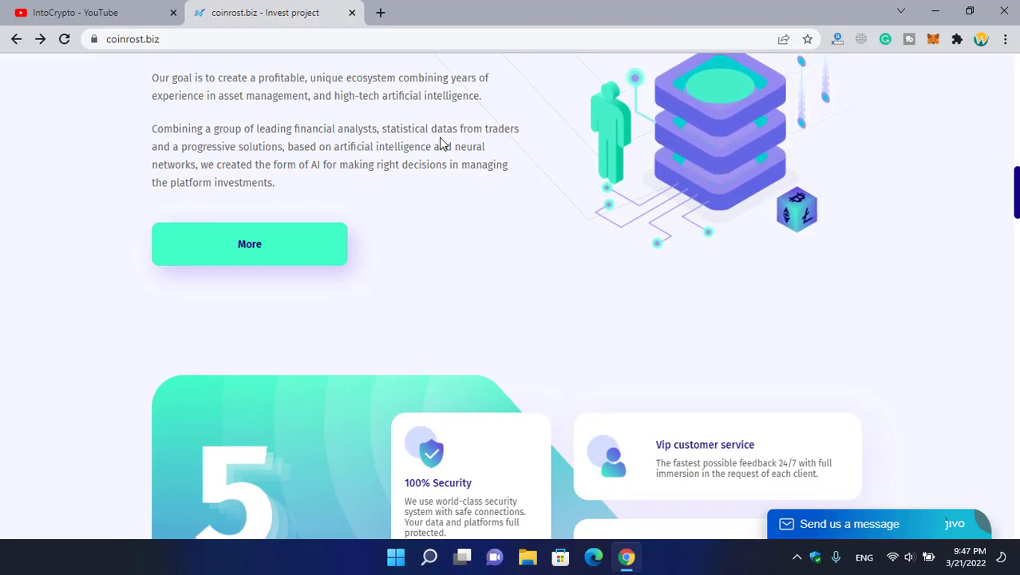
mouse_move(243, 158)
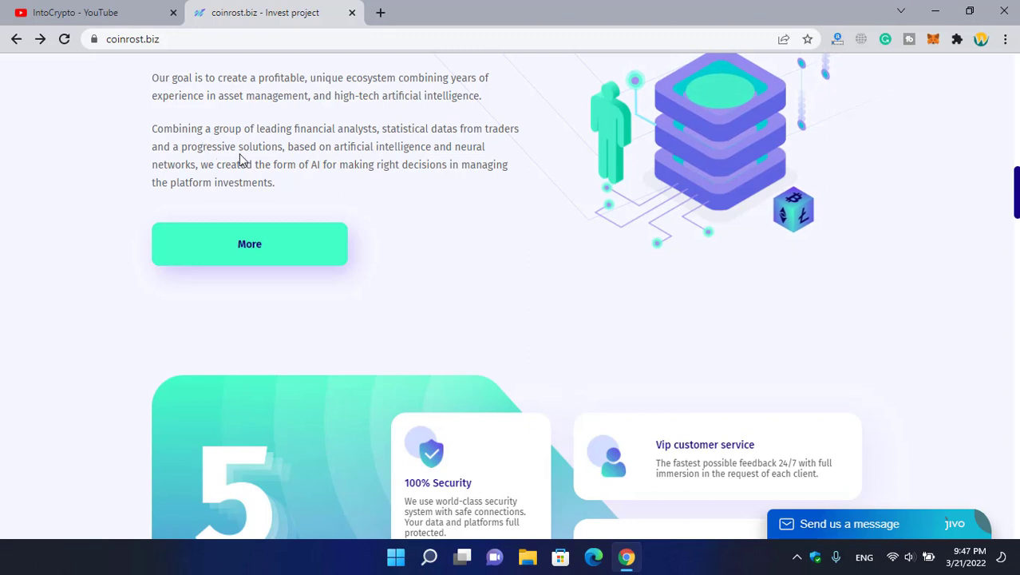
mouse_move(416, 144)
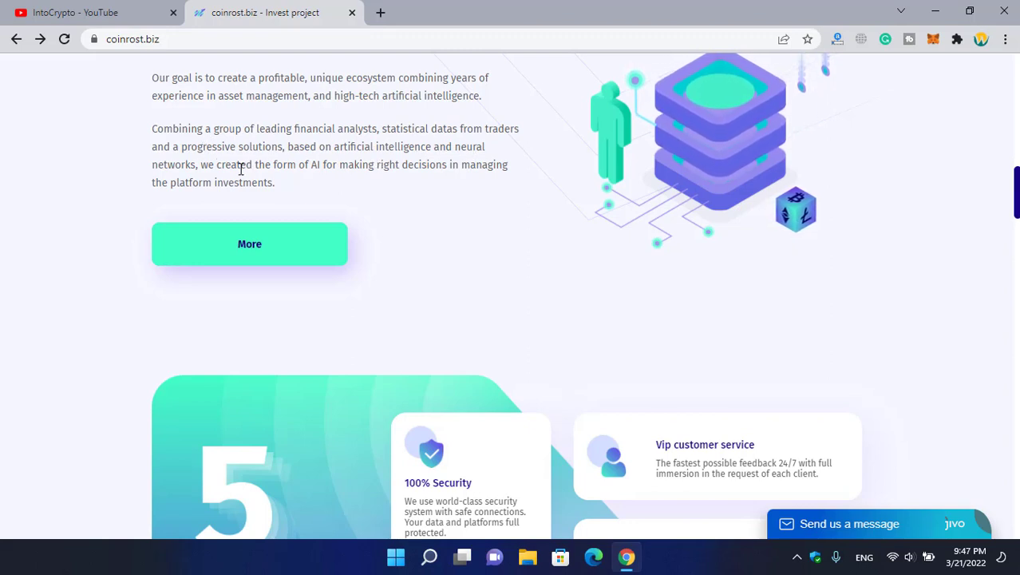
mouse_move(369, 171)
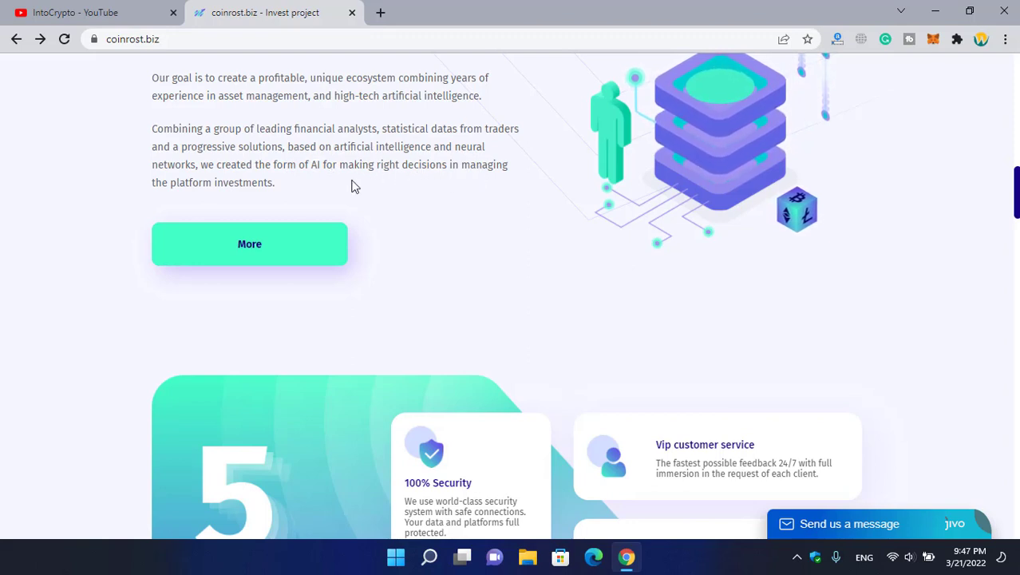
mouse_move(275, 201)
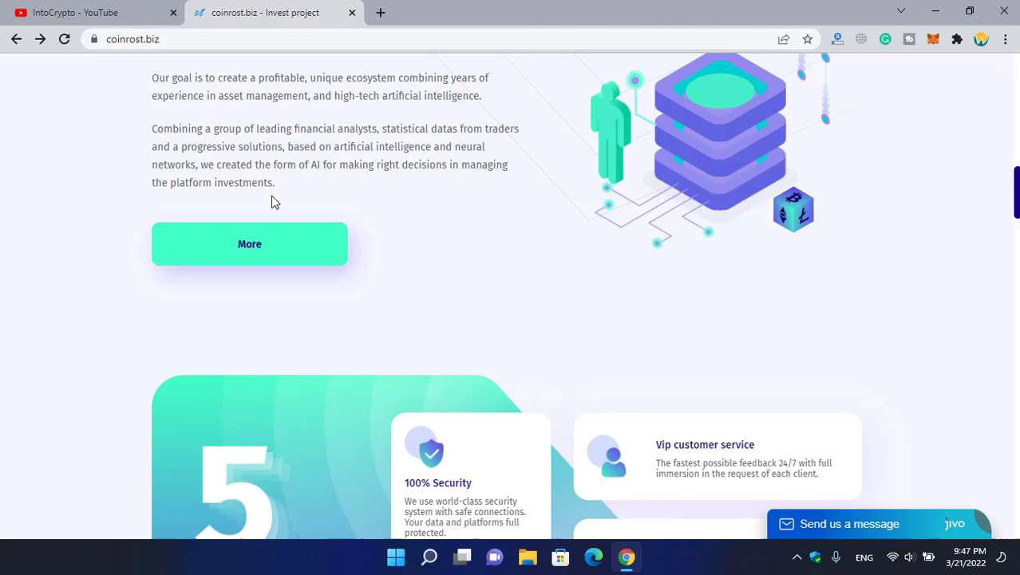
scroll("down", 3)
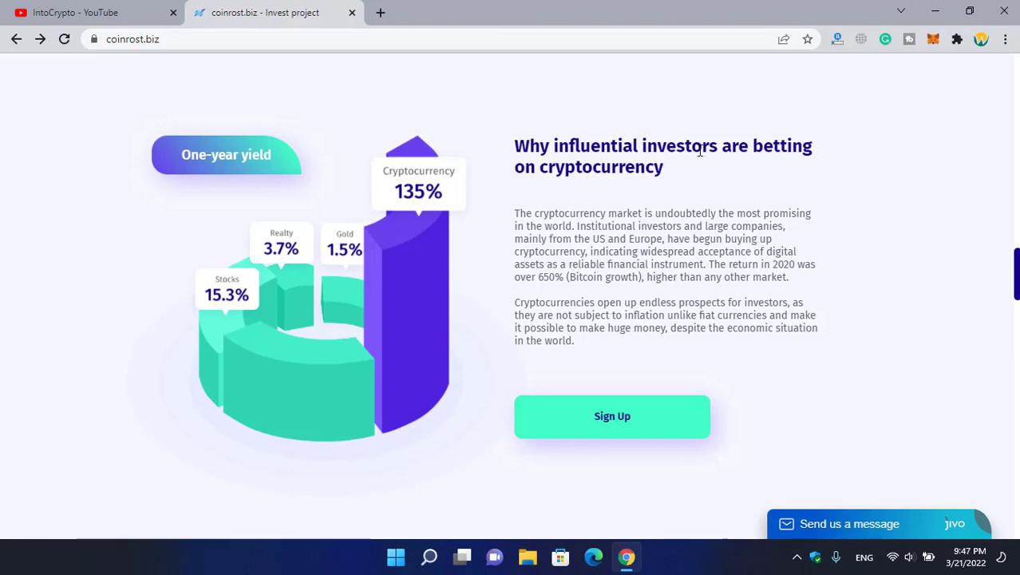
scroll("down", 3)
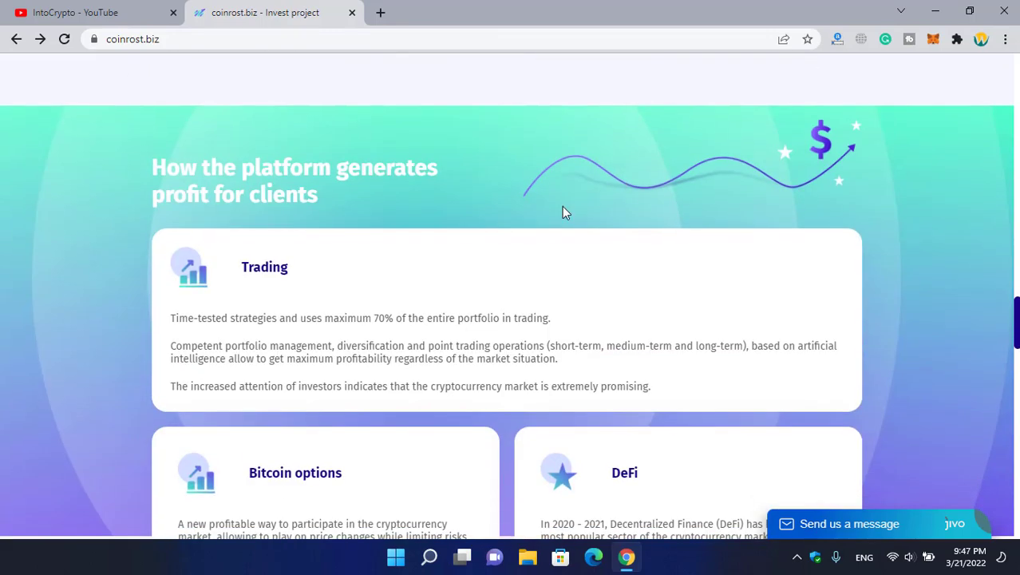
scroll("down", 3)
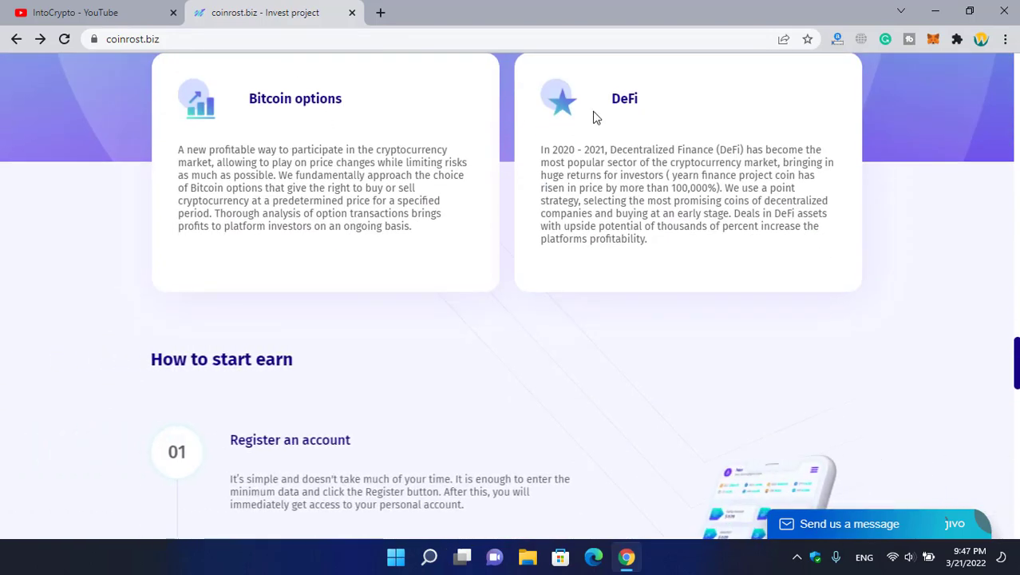
scroll("down", 3)
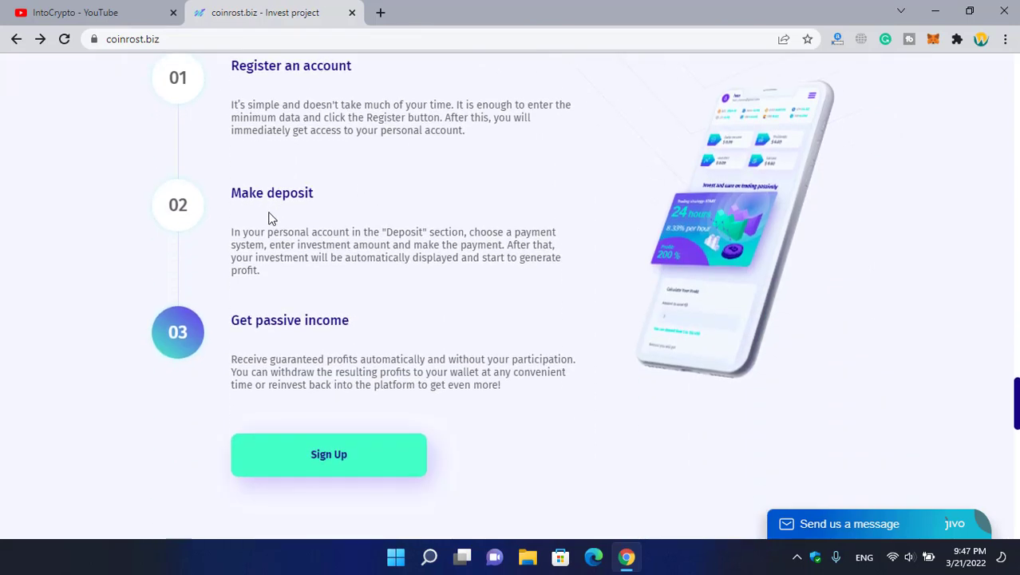
scroll("down", 3)
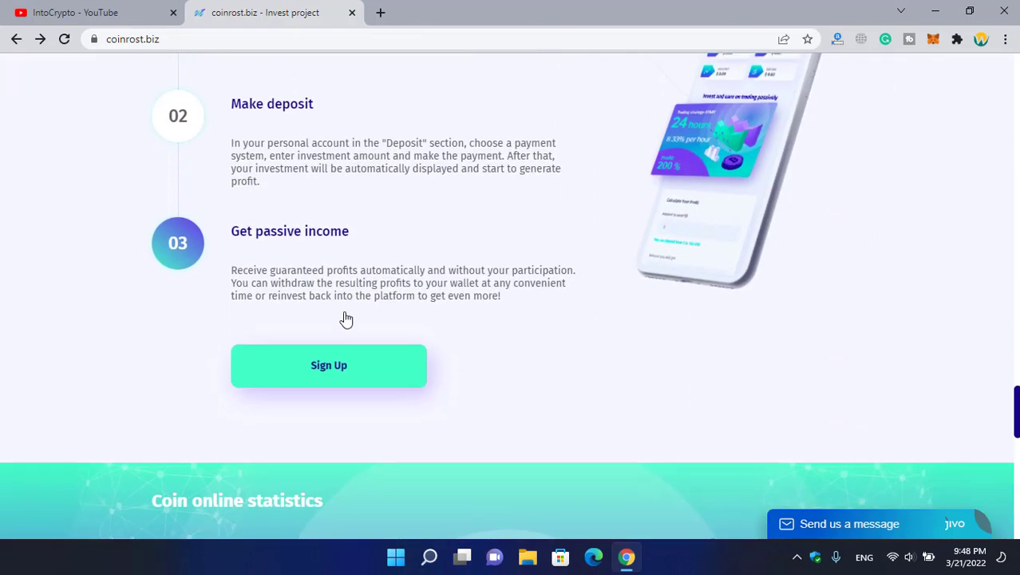
scroll("down", 3)
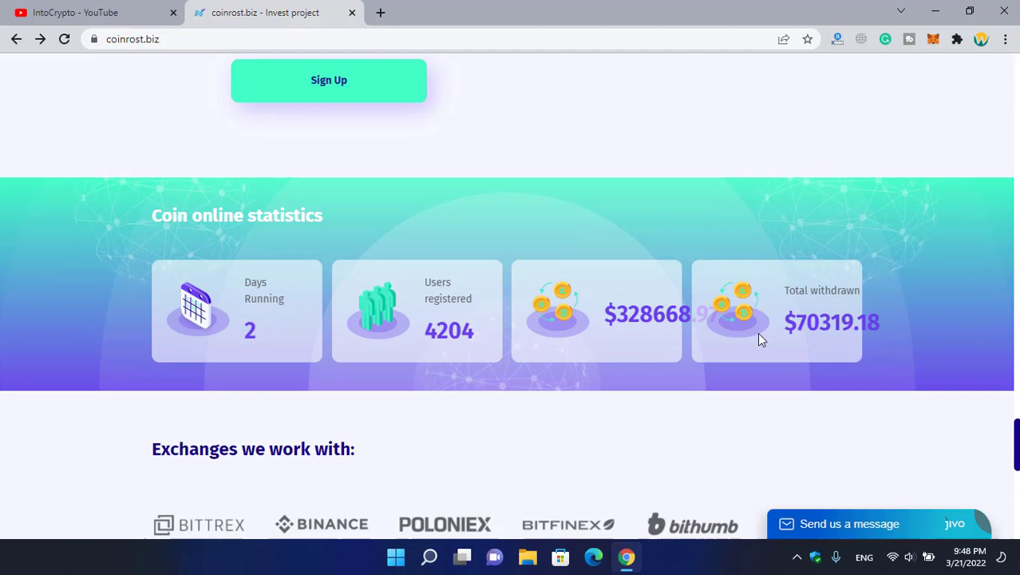
scroll("down", 3)
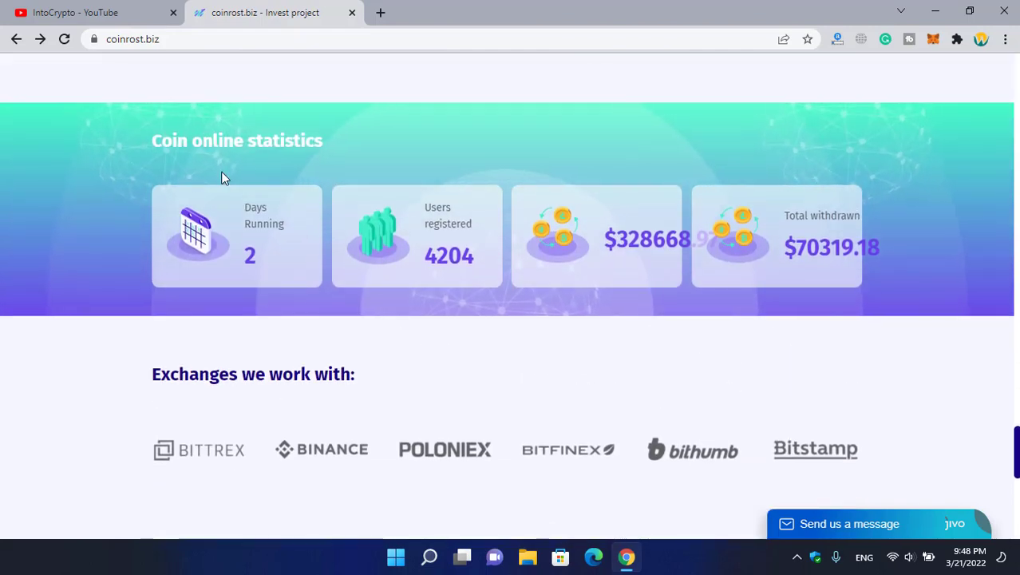
mouse_move(245, 212)
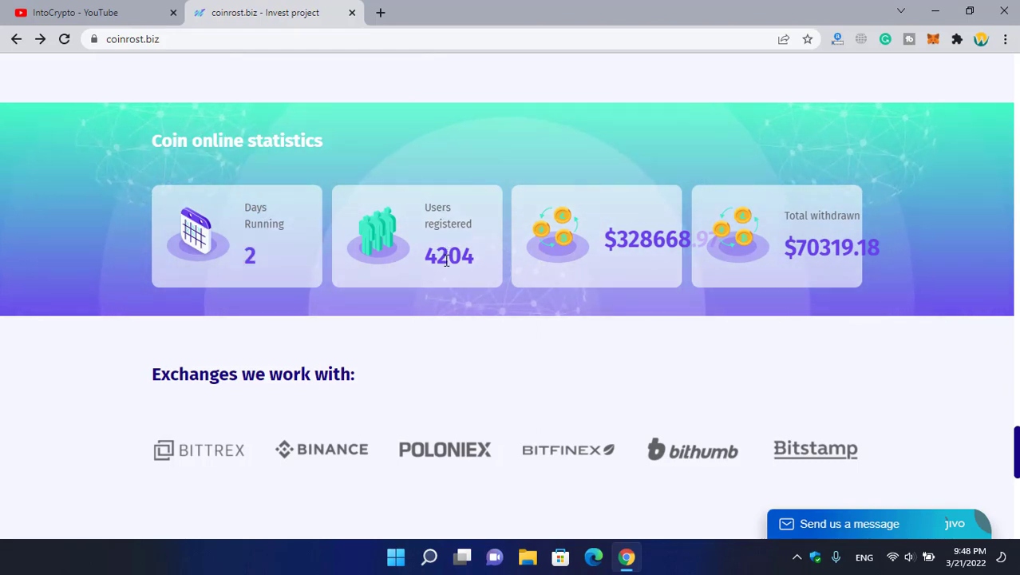
mouse_move(622, 239)
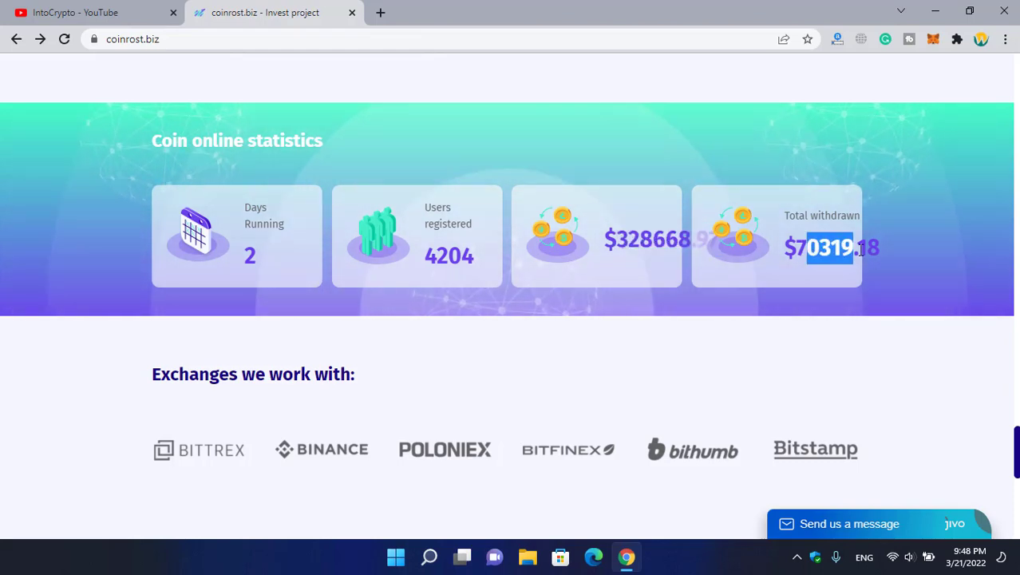
scroll("down", 3)
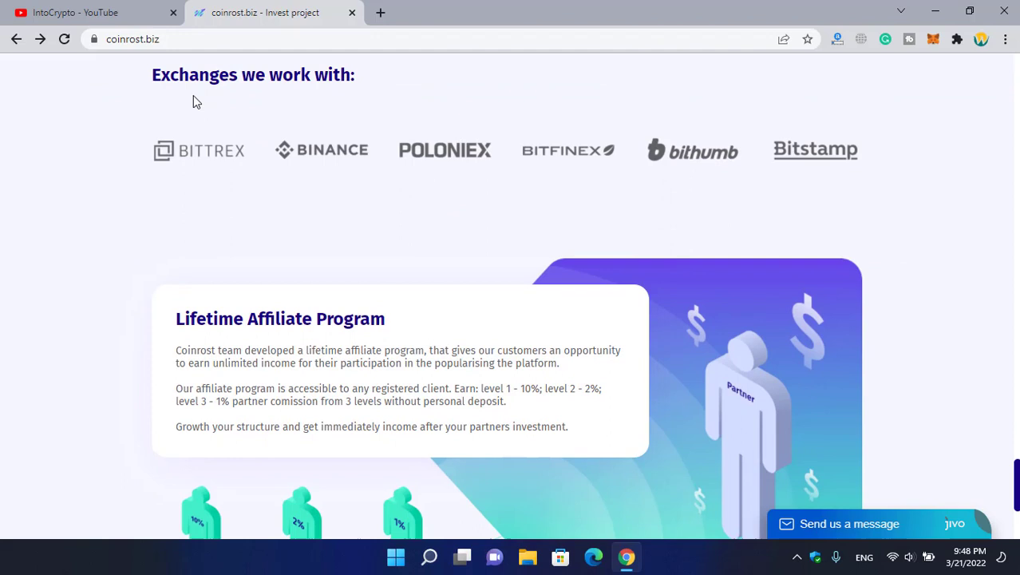
mouse_move(195, 153)
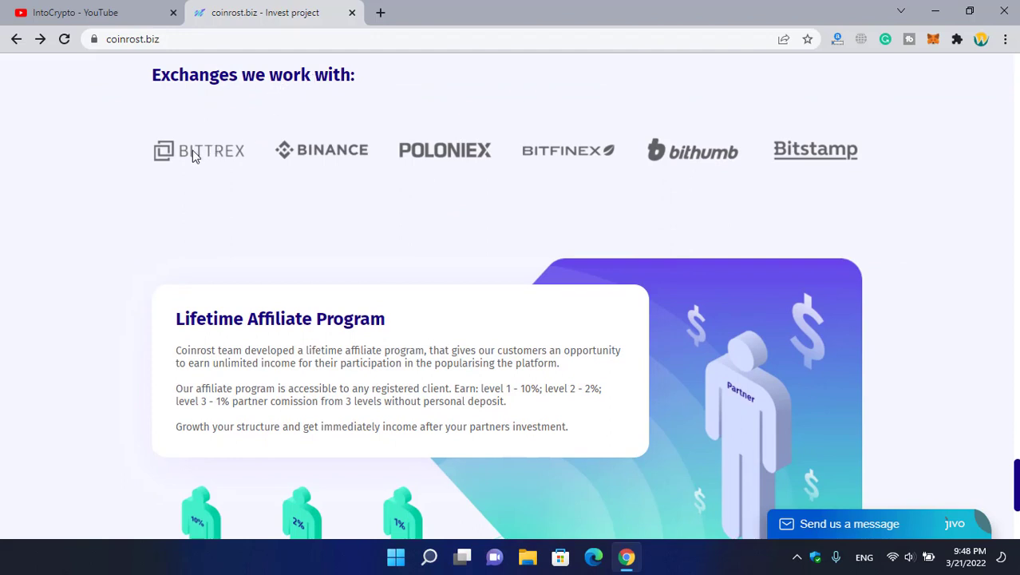
mouse_move(535, 164)
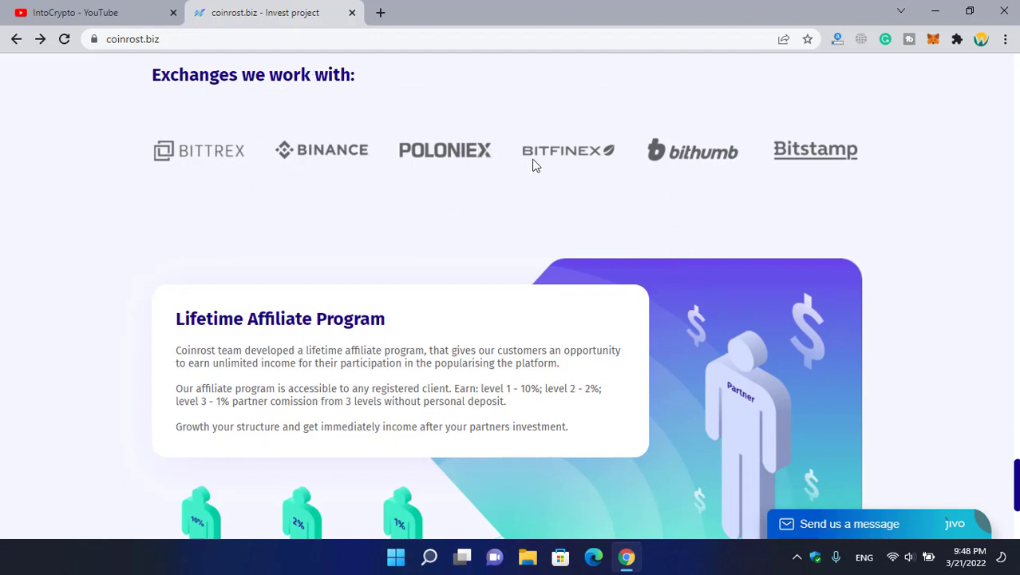
mouse_move(804, 173)
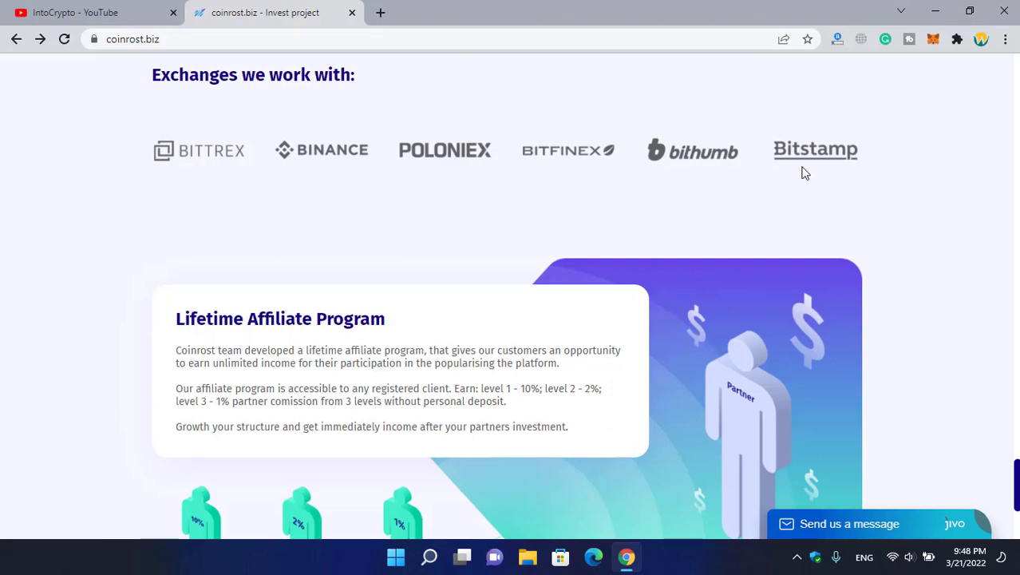
scroll("down", 3)
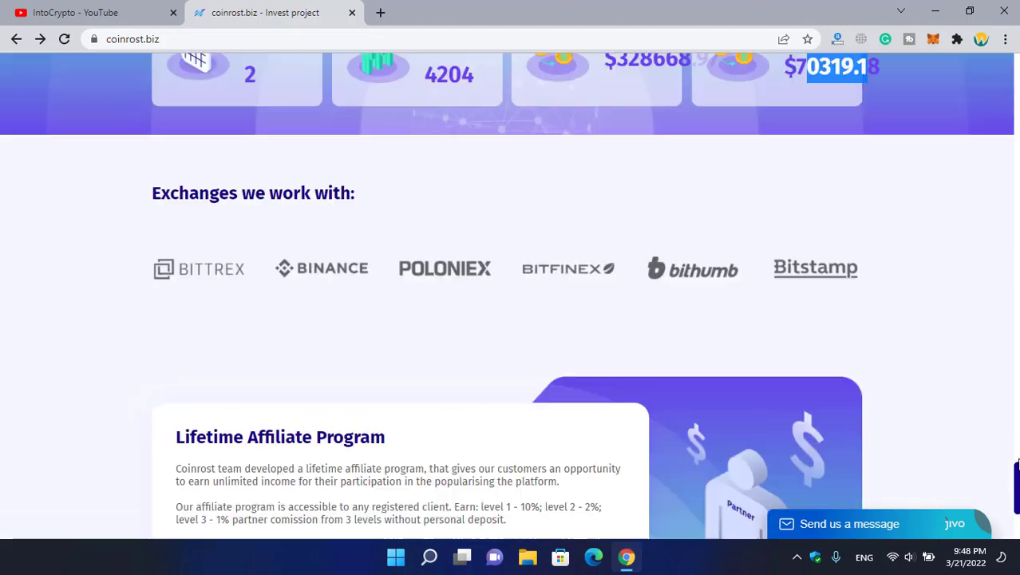
scroll("up", 3)
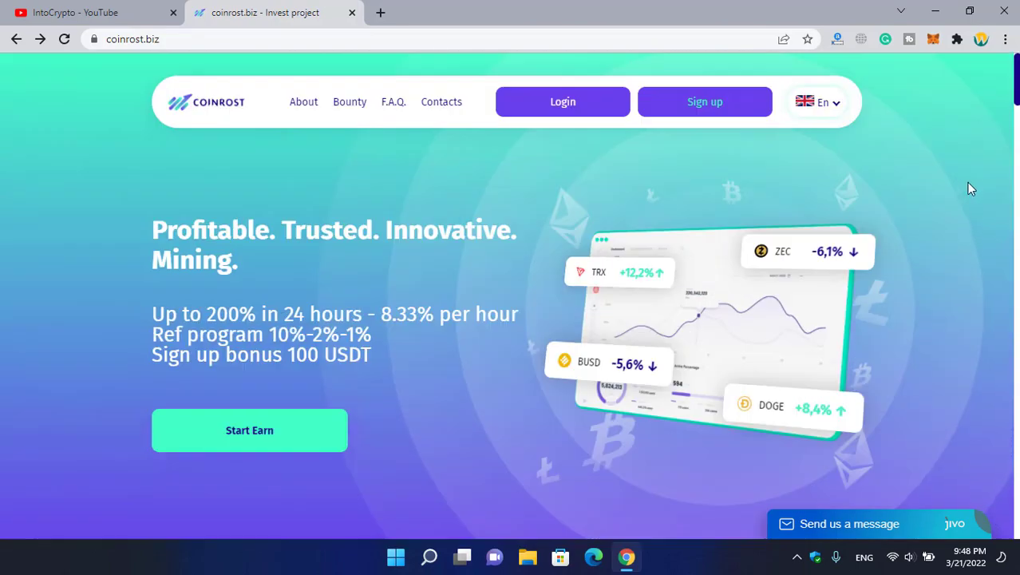
mouse_move(705, 102)
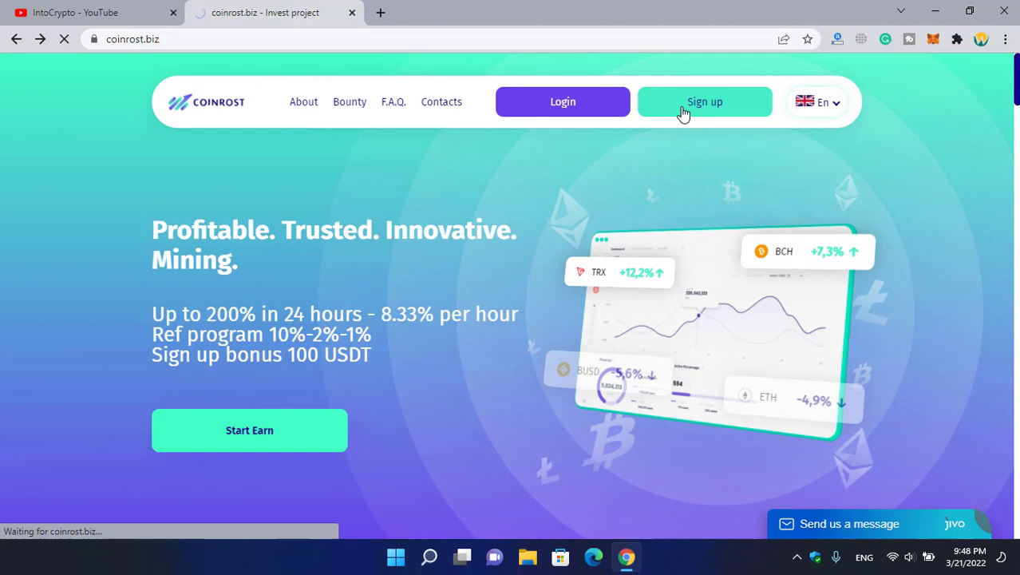
Go to Sign up registration, then switch to the Log In authorization form.
left_click(704, 103)
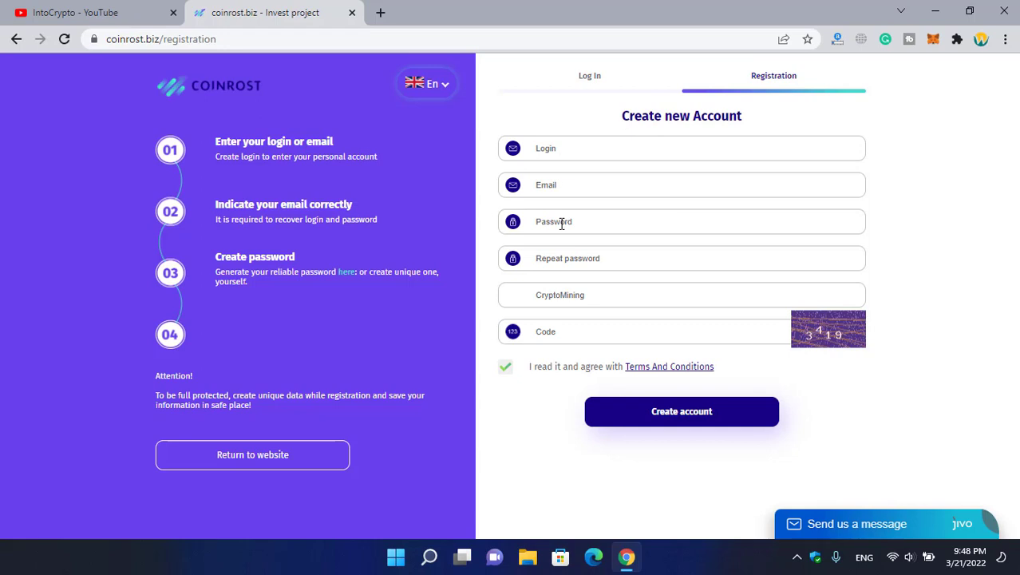
mouse_move(613, 307)
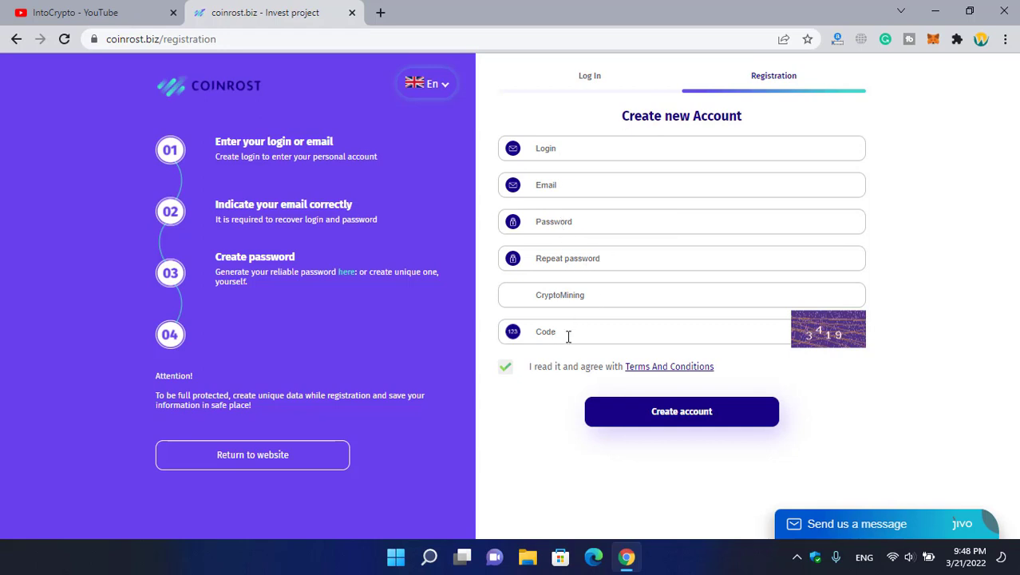
mouse_move(682, 412)
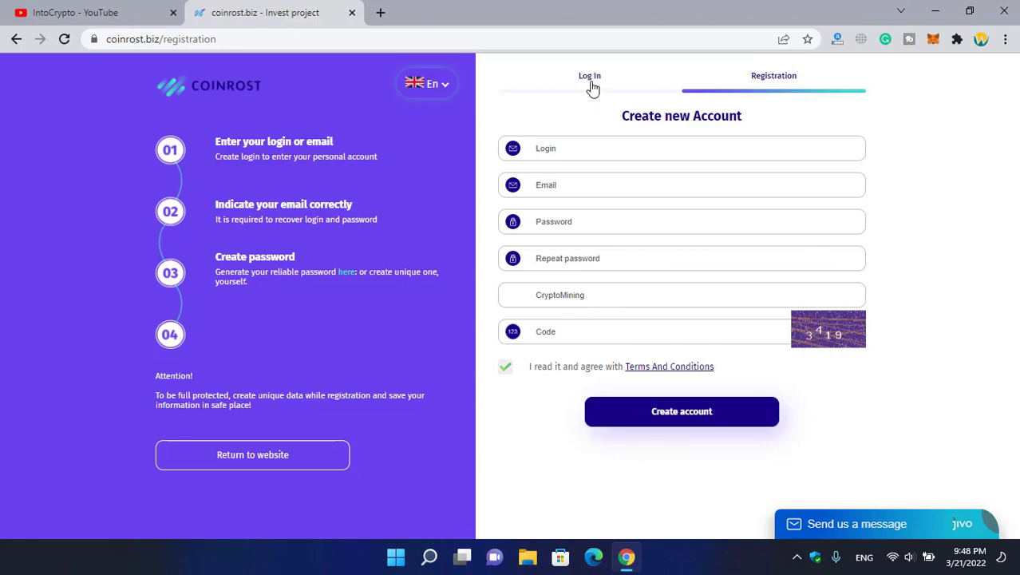
left_click(589, 75)
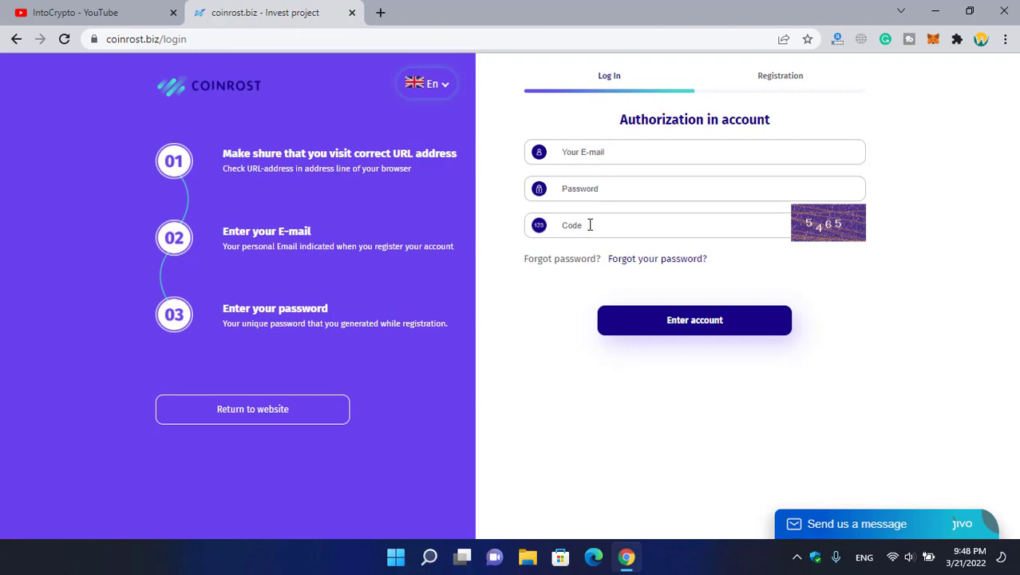
left_click(695, 319)
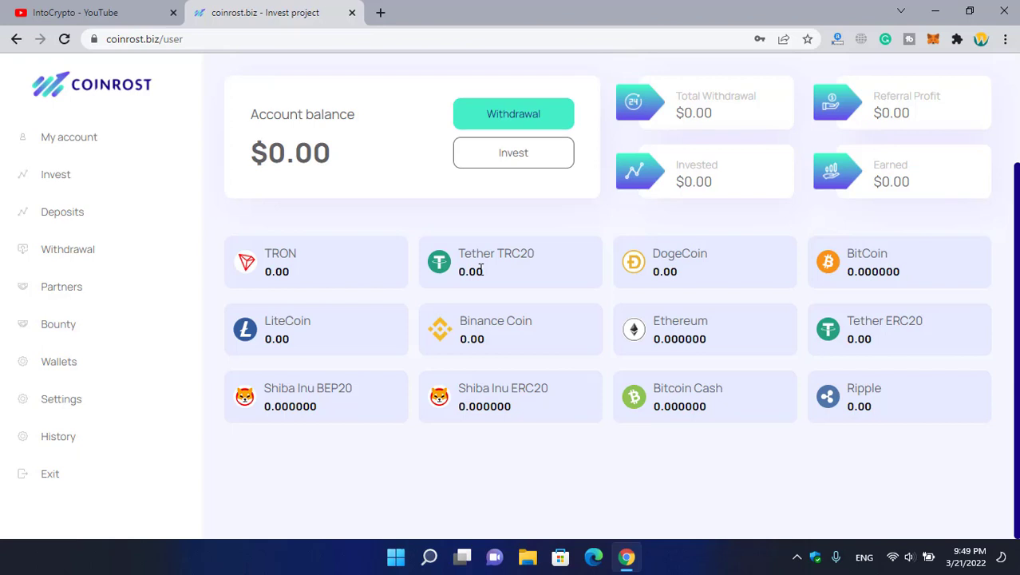
mouse_move(392, 272)
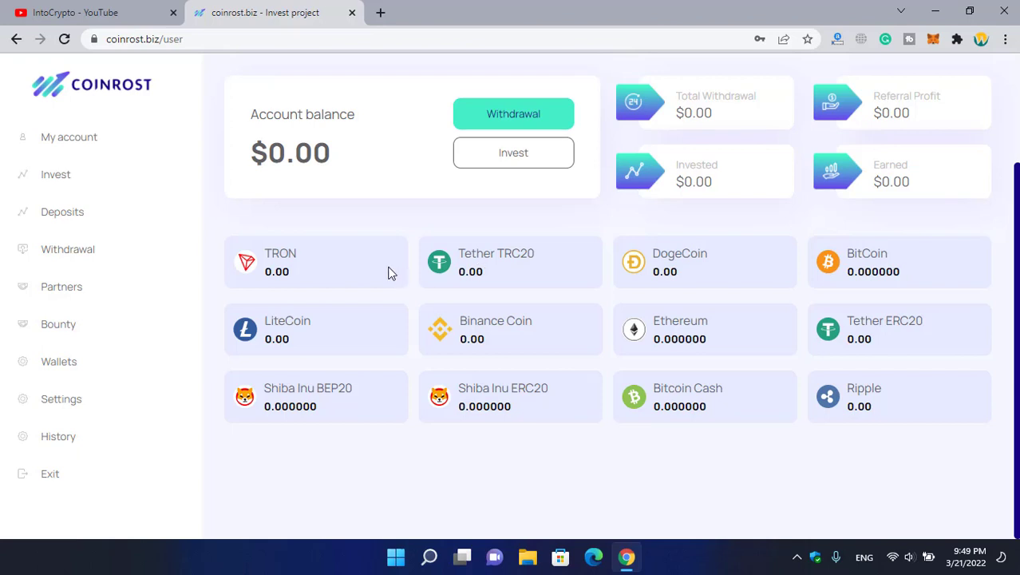
Review dashboard balances, then view the Invest page's seven plans and head to Deposits.
double_click(280, 252)
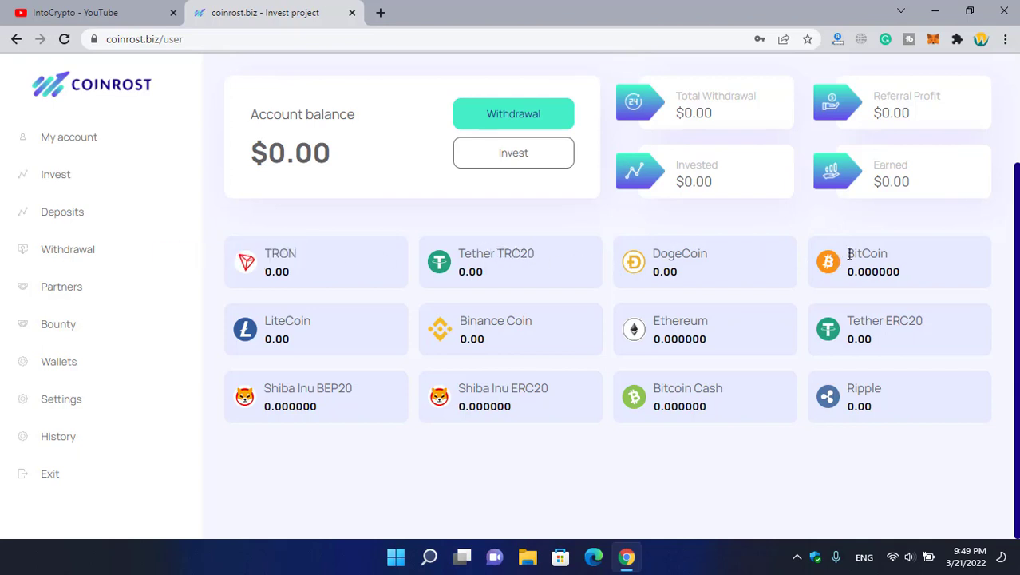
mouse_move(905, 345)
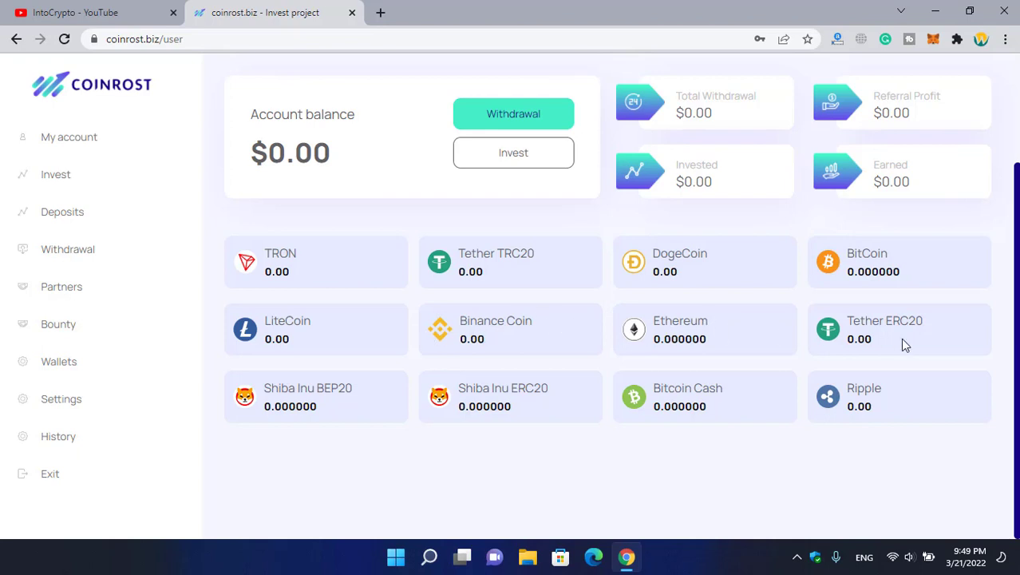
mouse_move(326, 405)
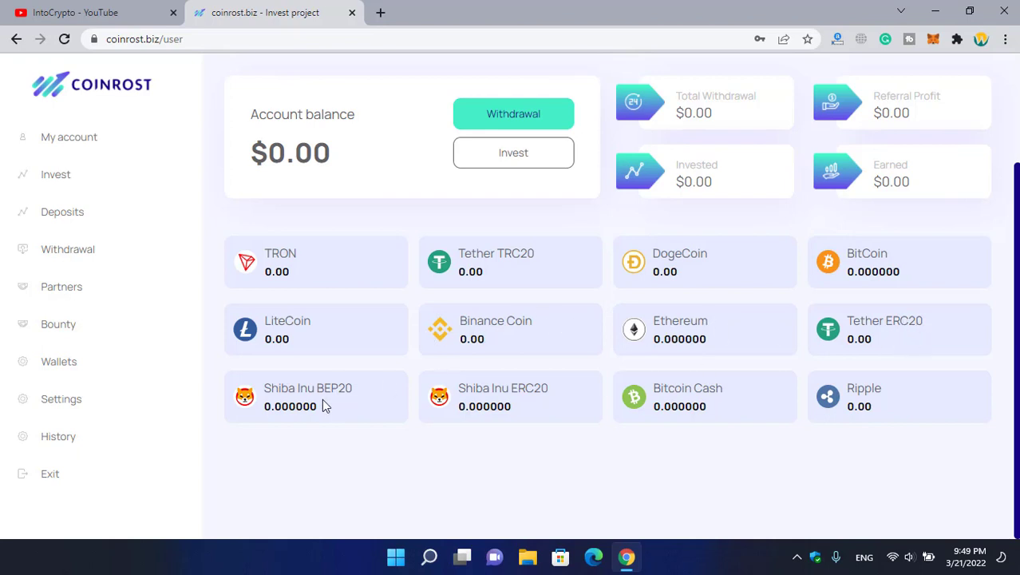
mouse_move(577, 402)
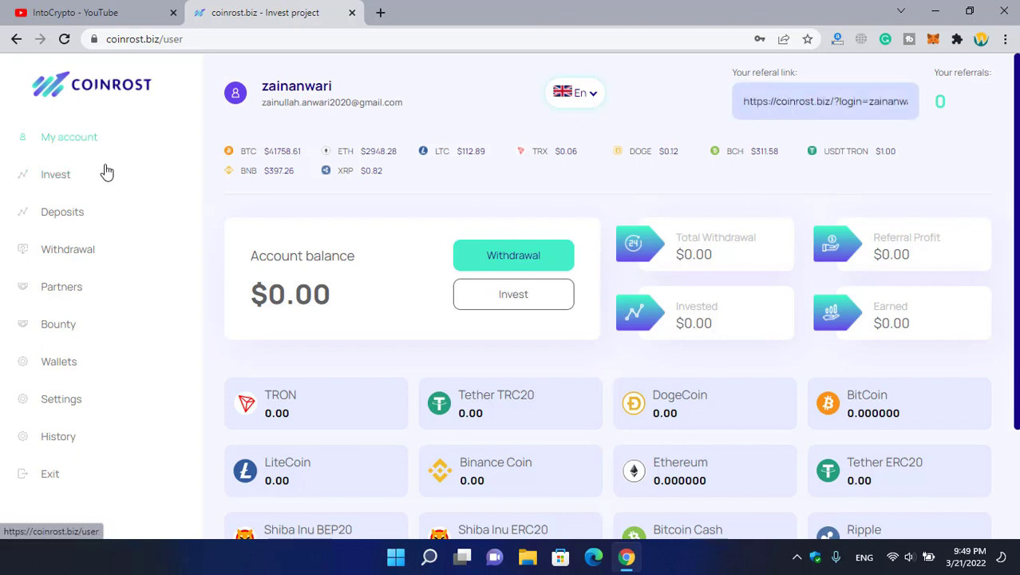
left_click(56, 174)
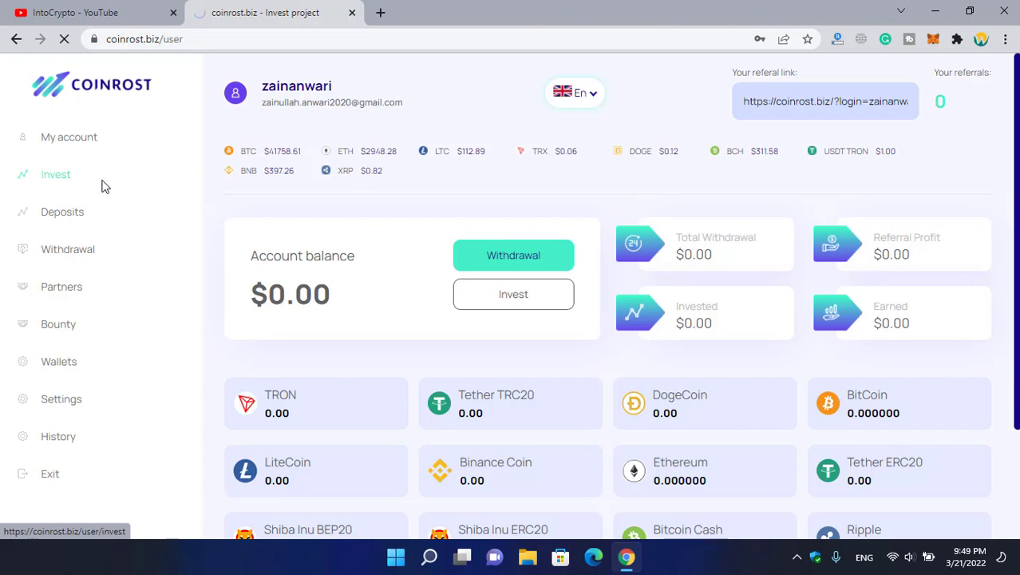
left_click(56, 174)
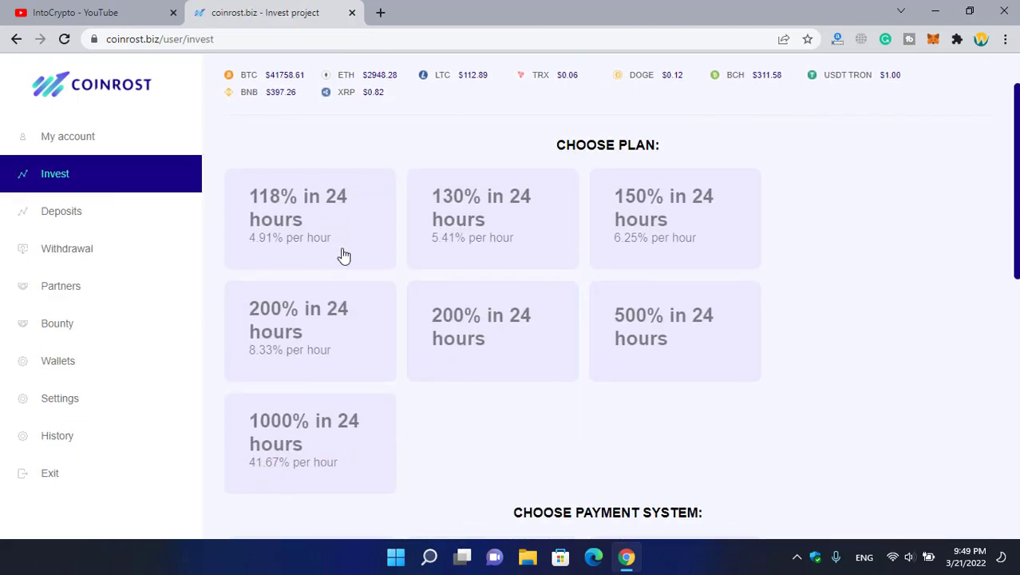
mouse_move(327, 207)
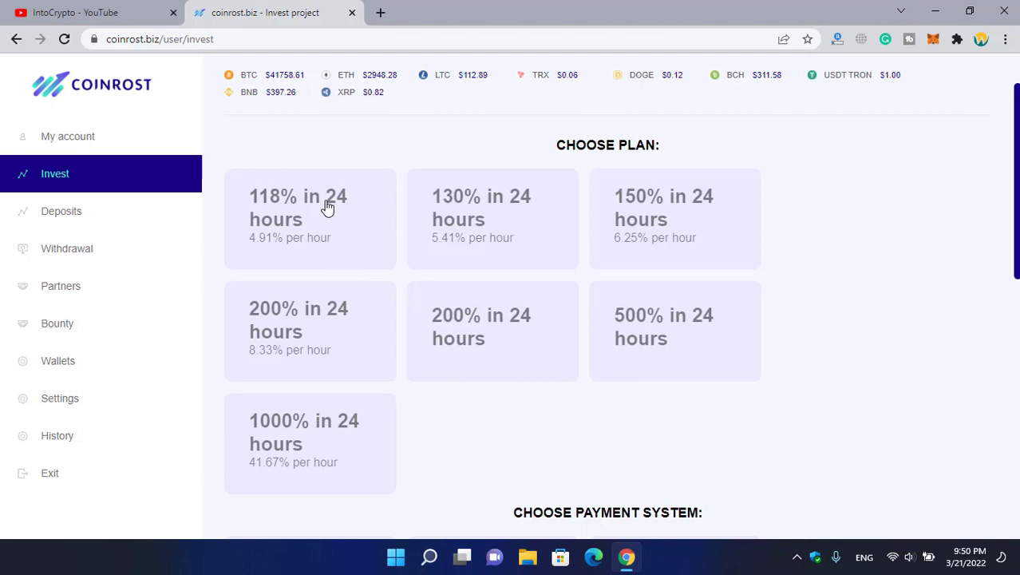
mouse_move(290, 211)
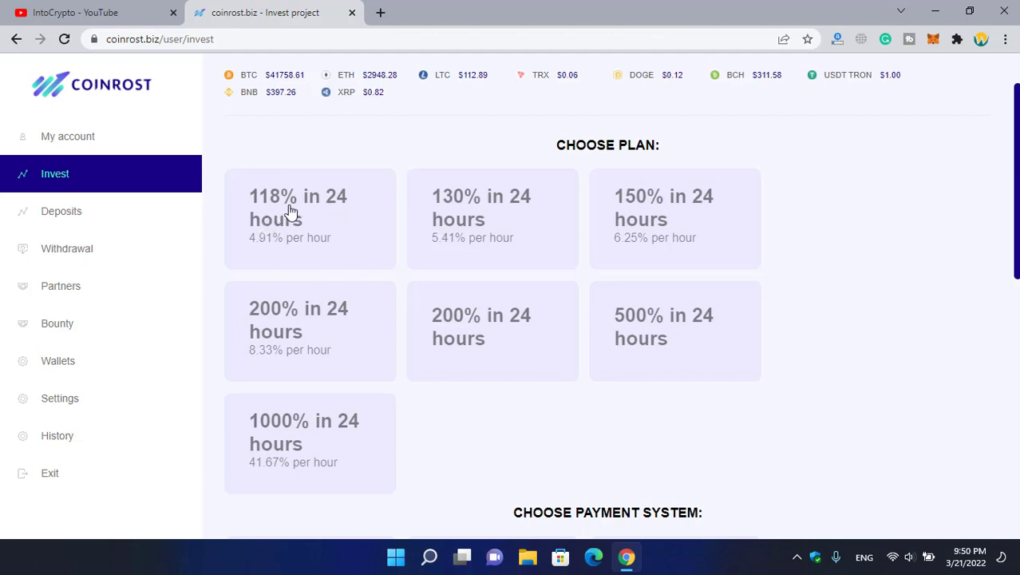
mouse_move(466, 211)
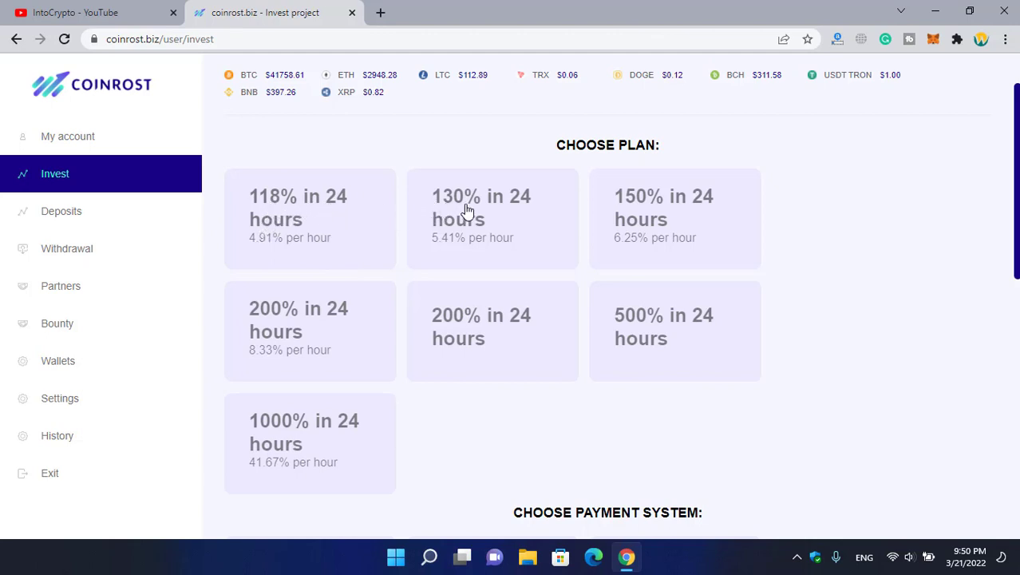
mouse_move(287, 318)
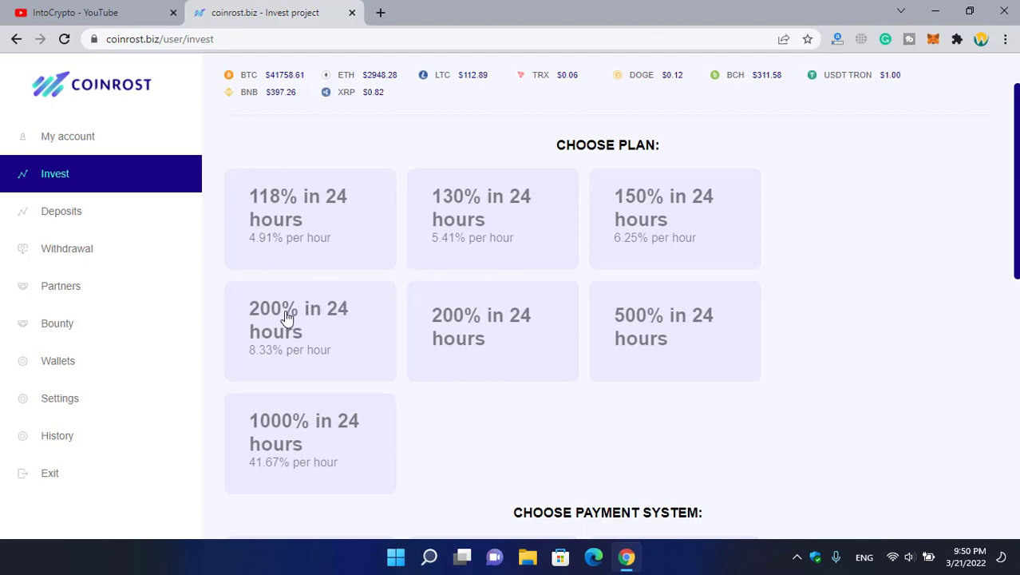
mouse_move(623, 339)
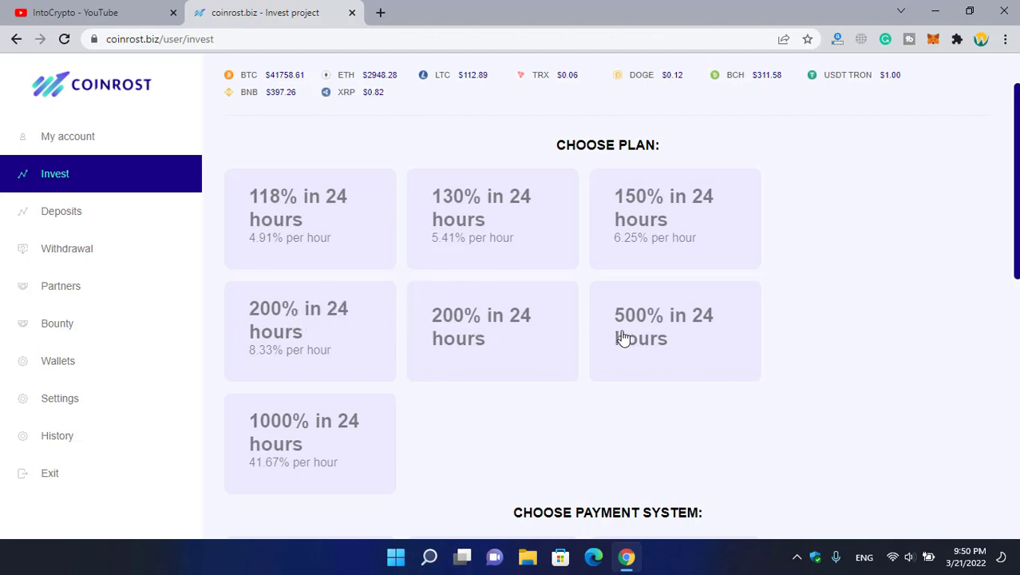
mouse_move(302, 431)
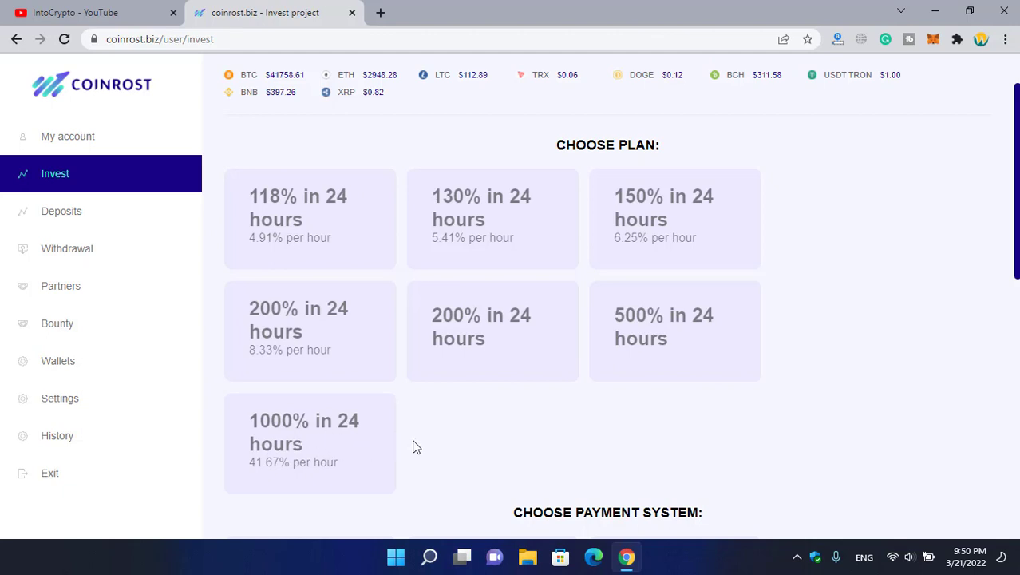
mouse_move(409, 443)
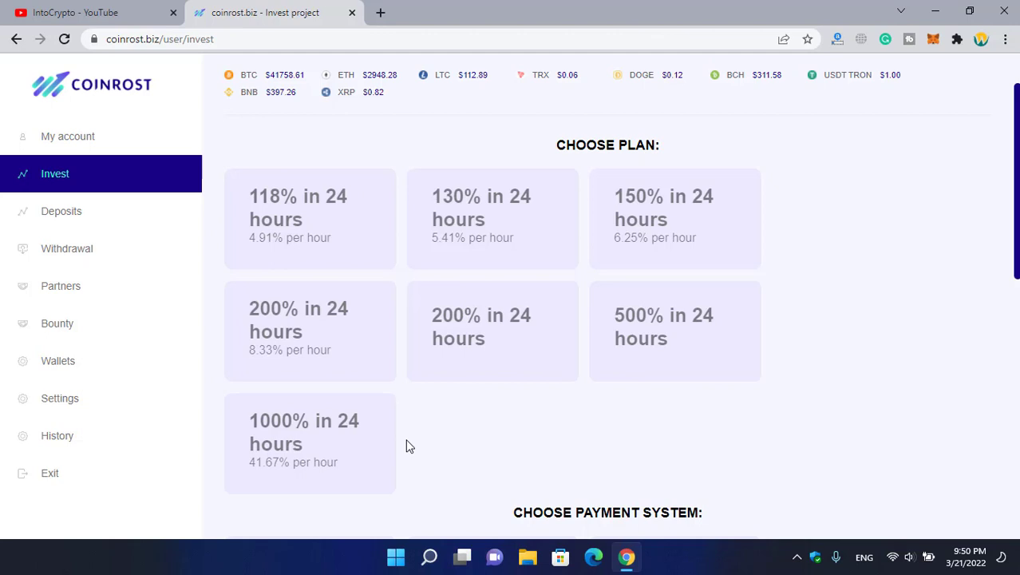
left_click(61, 210)
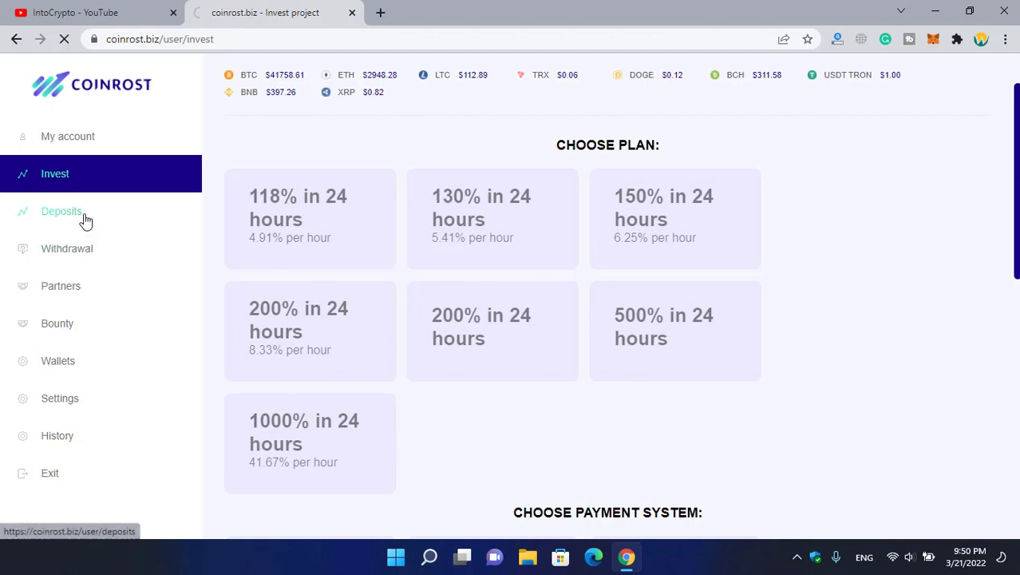
View the 100.00 USDT.TRC20 deposit at 0.1% per 24 hours, then go to Withdraw.
left_click(60, 211)
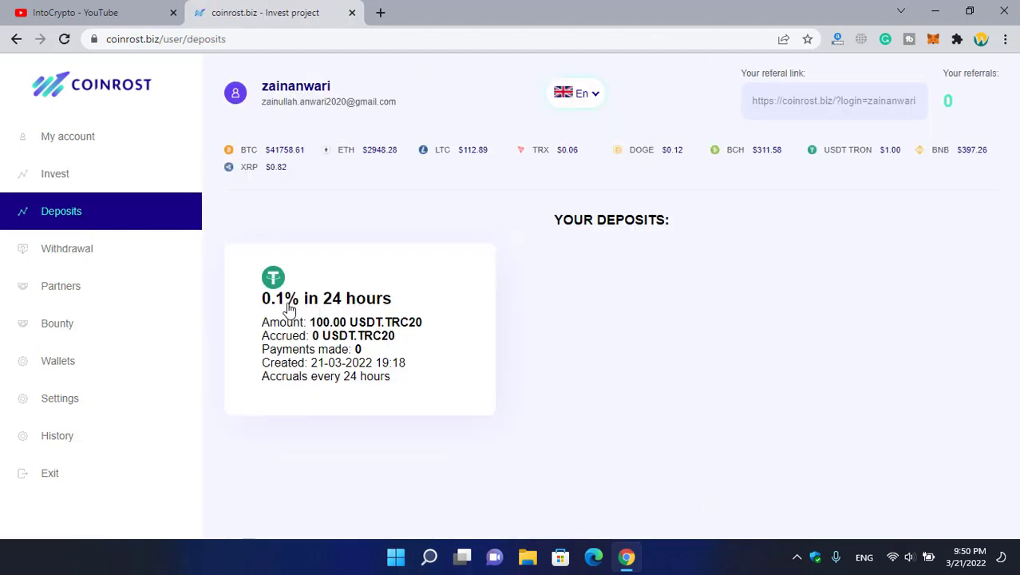
mouse_move(368, 322)
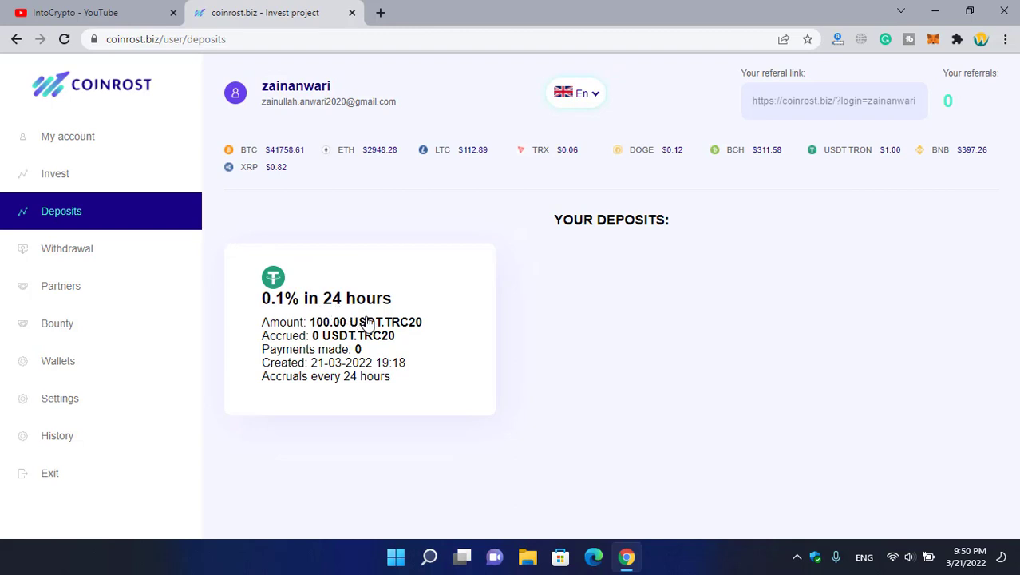
mouse_move(344, 329)
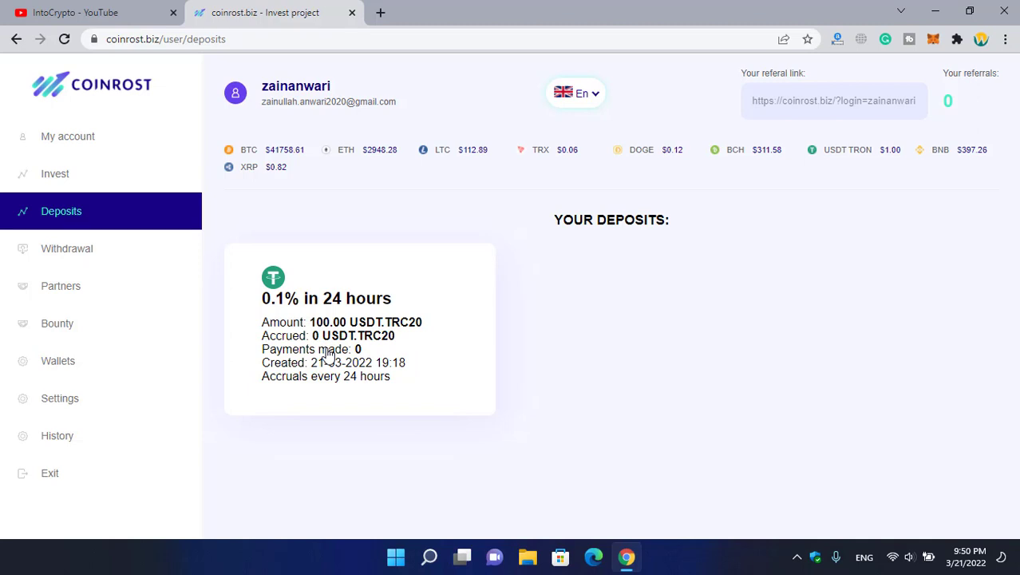
mouse_move(335, 357)
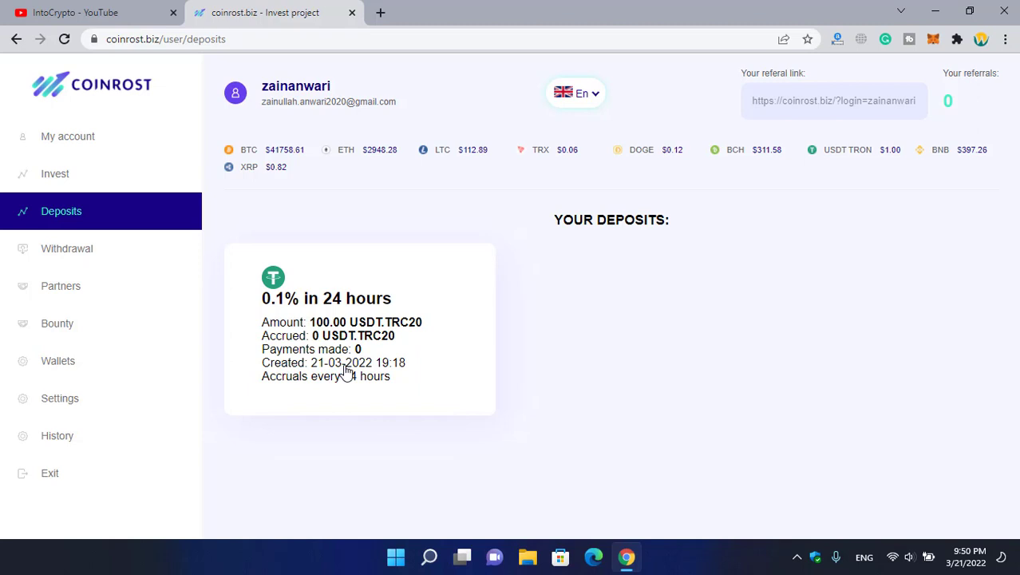
mouse_move(393, 377)
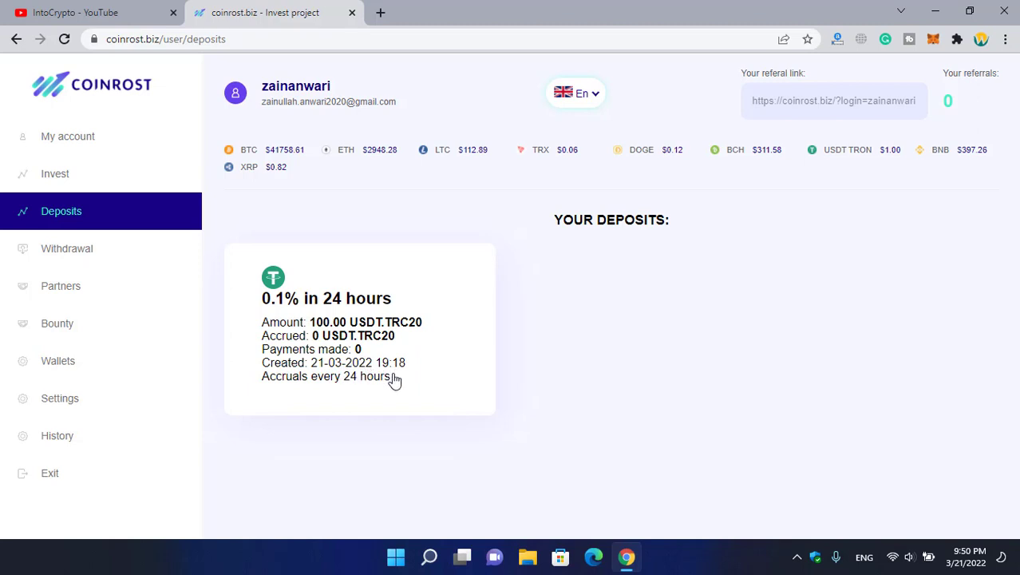
mouse_move(297, 386)
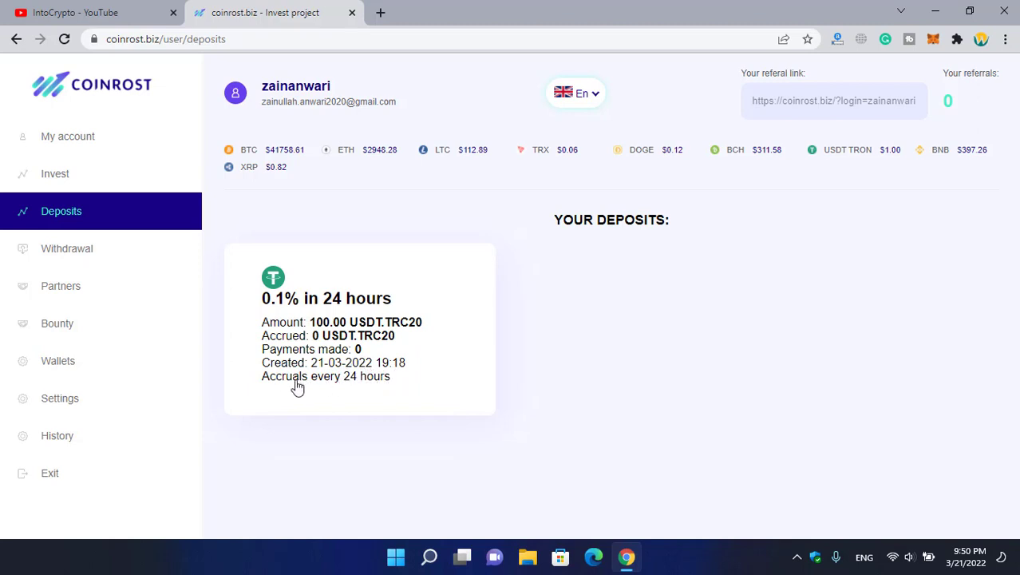
mouse_move(115, 275)
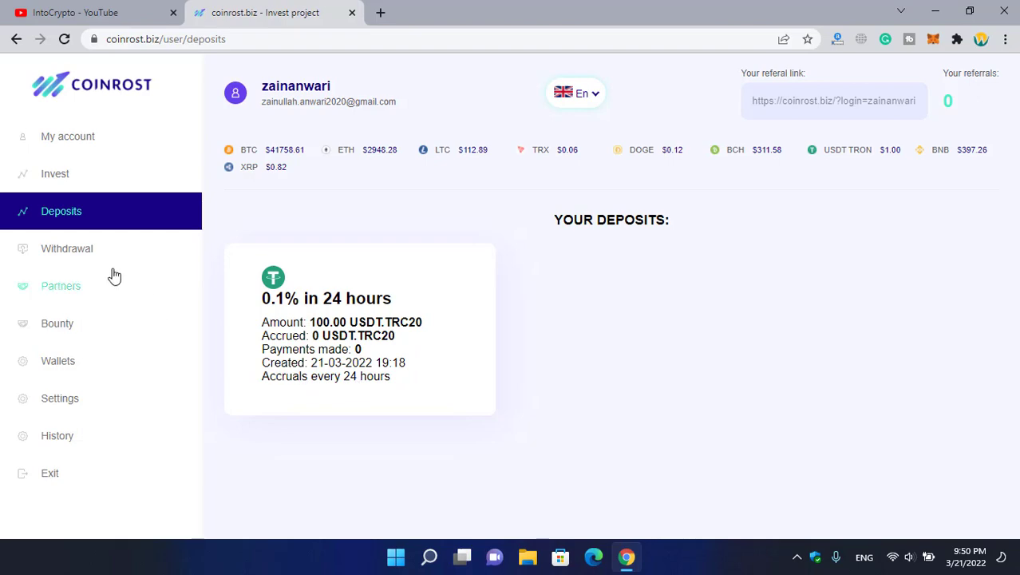
left_click(67, 249)
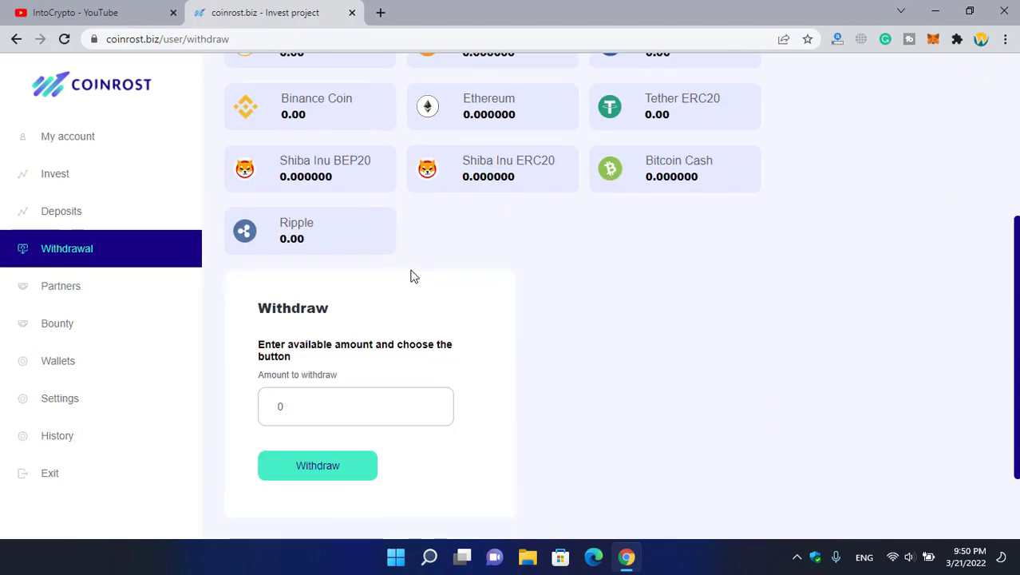
Request a withdrawal of 20, get the 'Wallet not installed!' error, and follow 'Click to set.'.
scroll("down", 3)
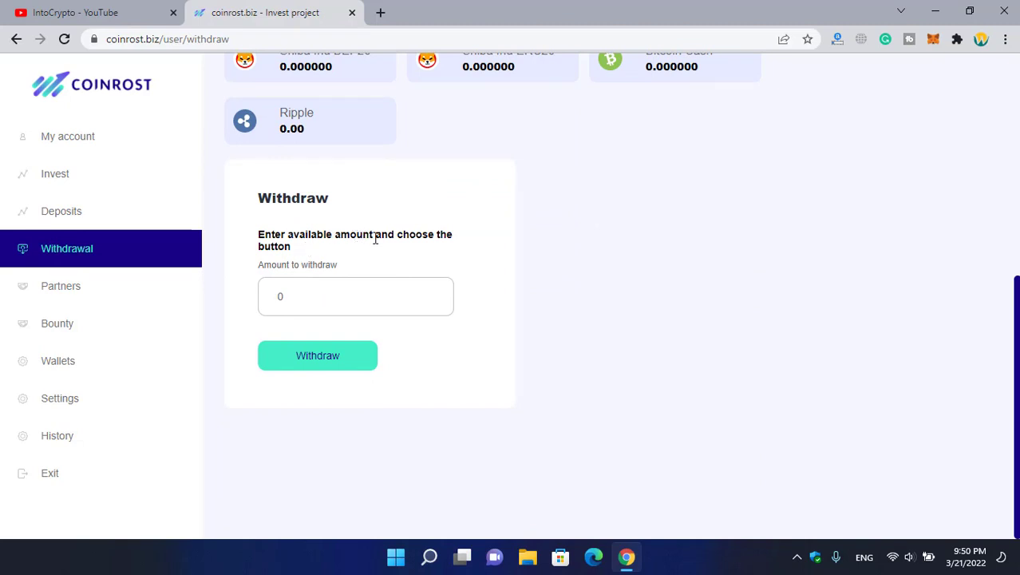
mouse_move(408, 270)
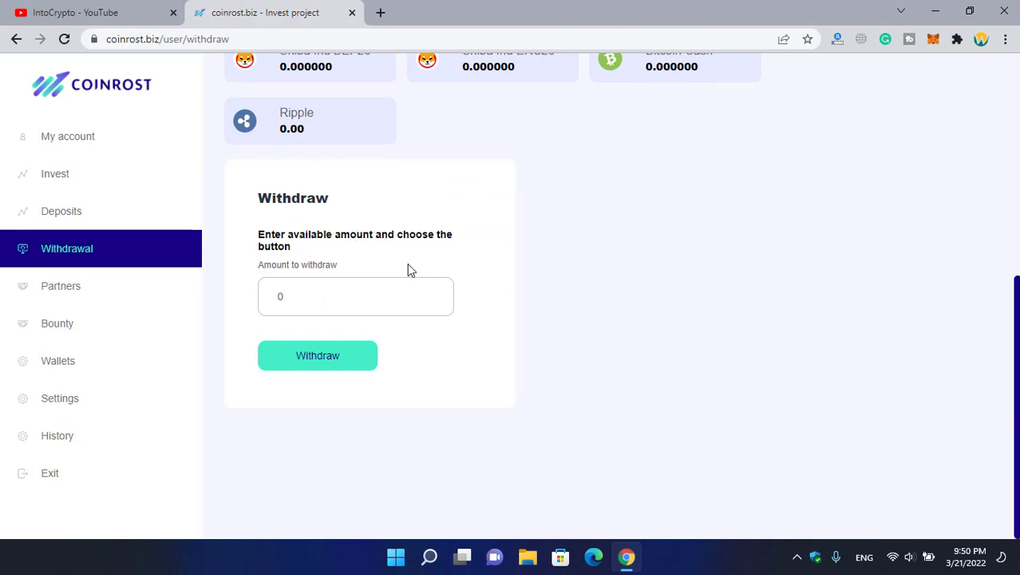
left_click(354, 296)
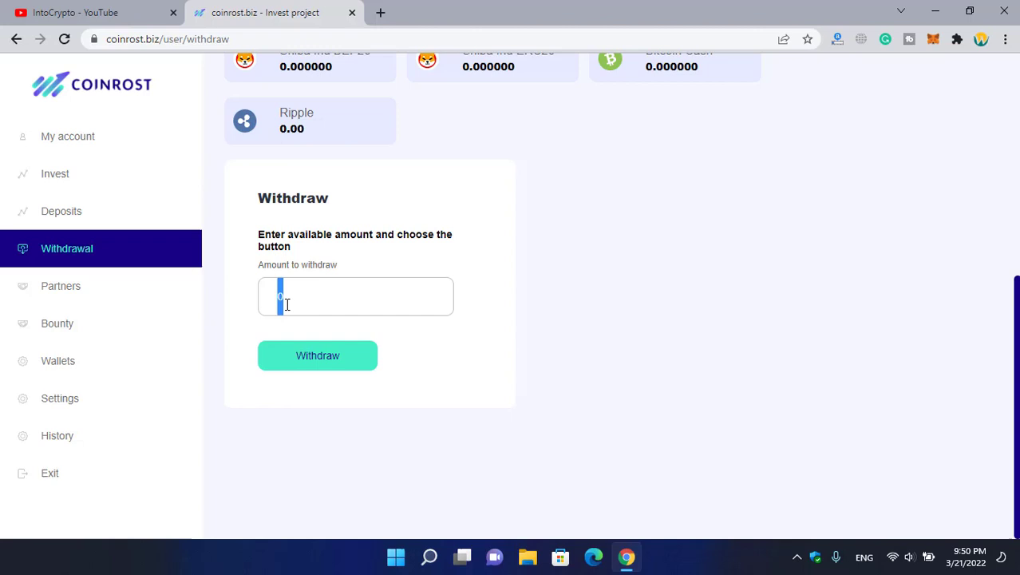
type("20")
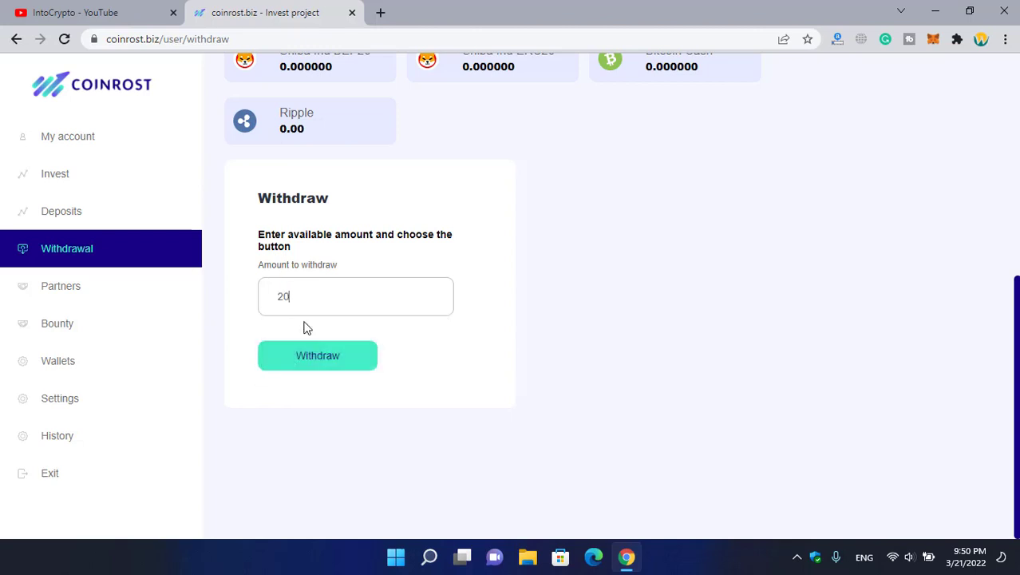
left_click(317, 354)
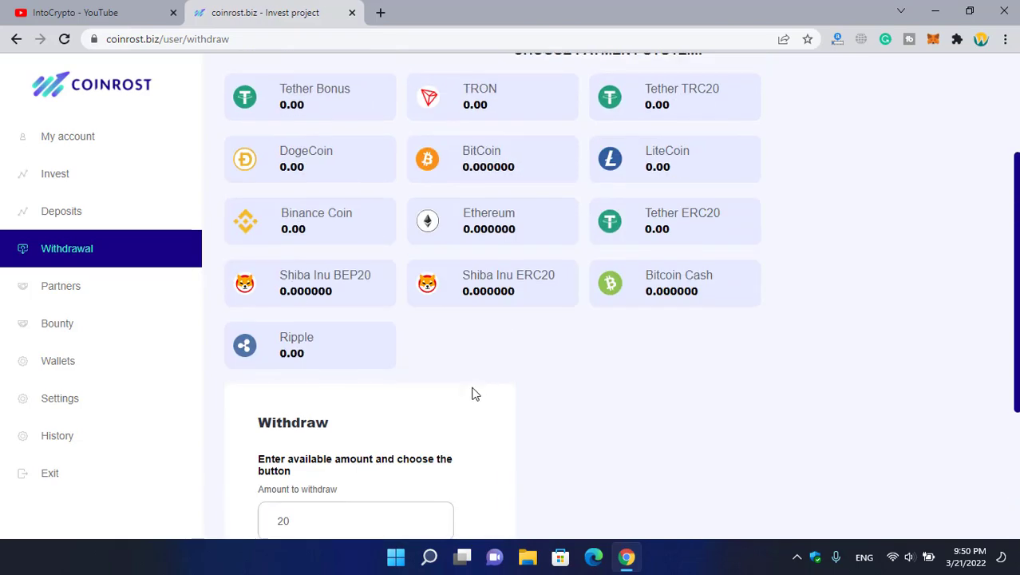
scroll("down", 3)
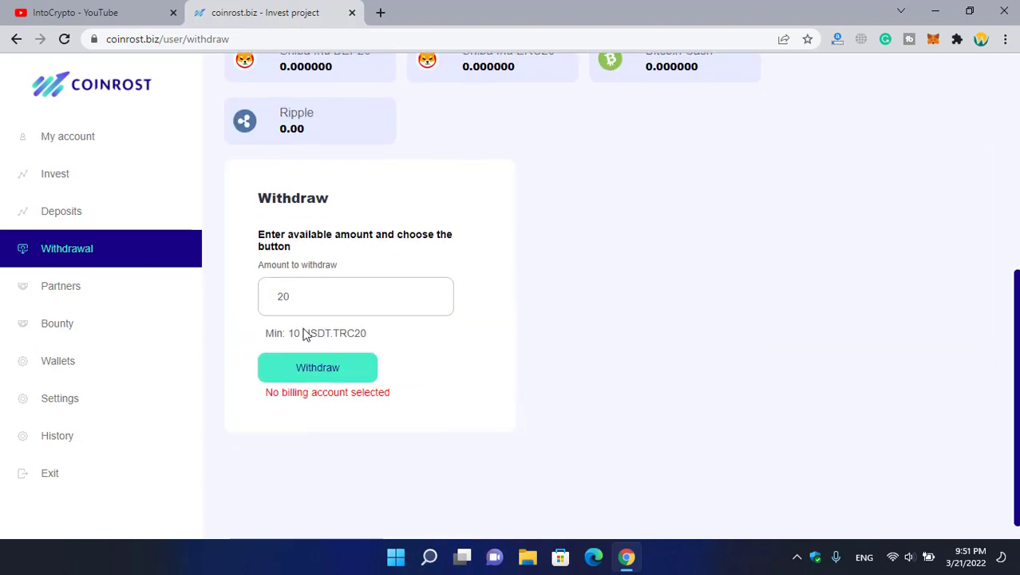
left_click(318, 367)
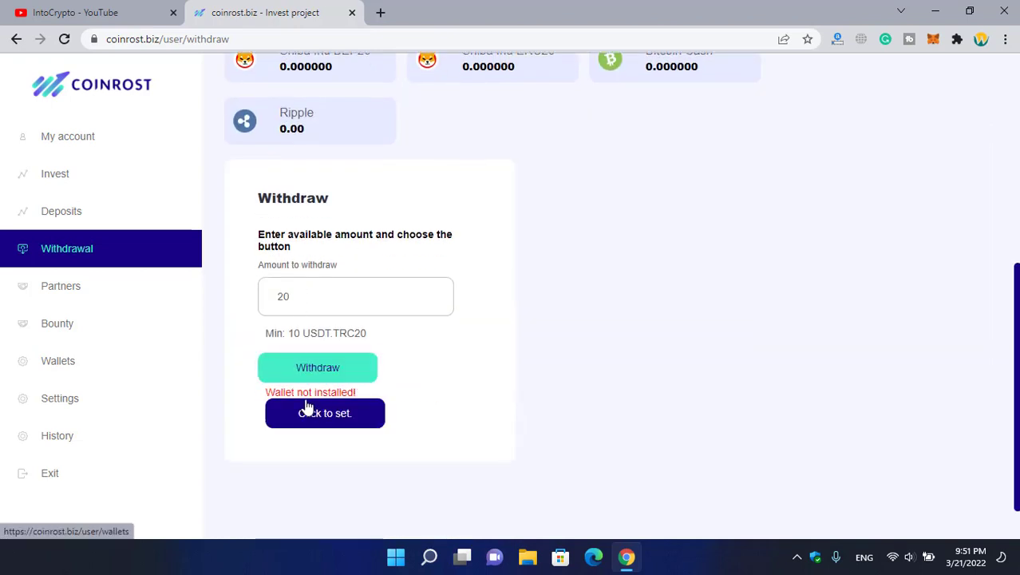
left_click(326, 412)
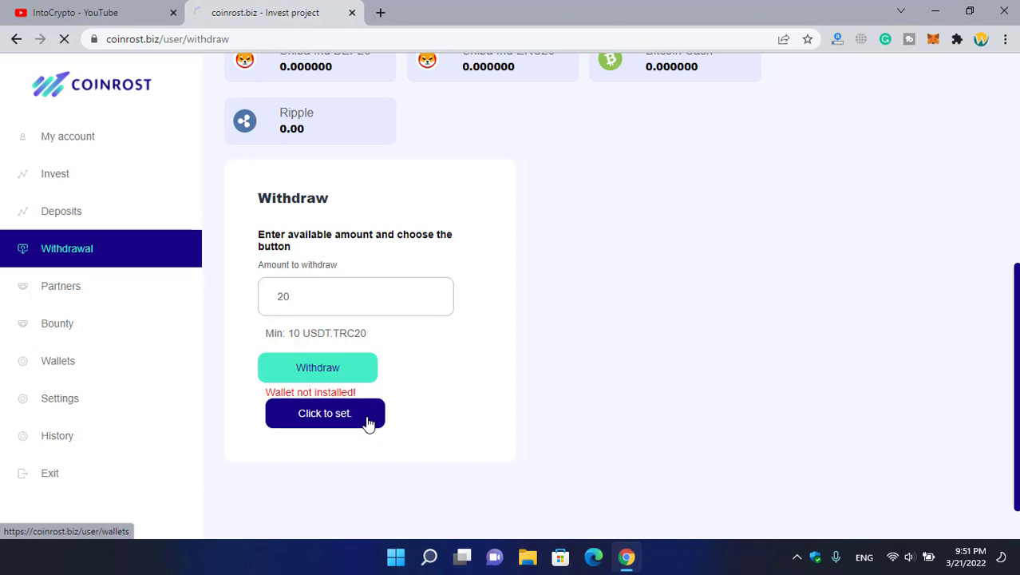
left_click(326, 412)
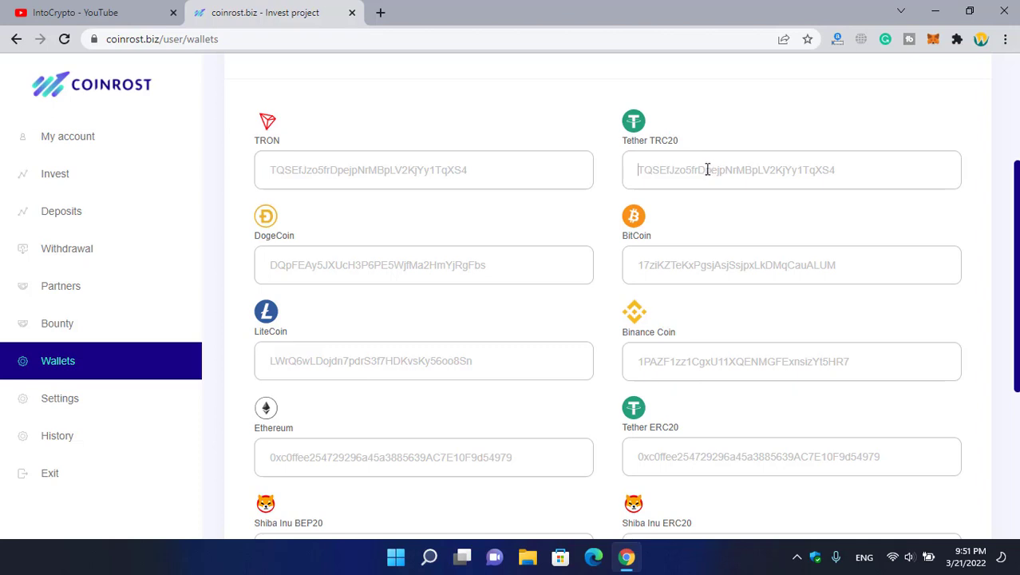
scroll("down", 3)
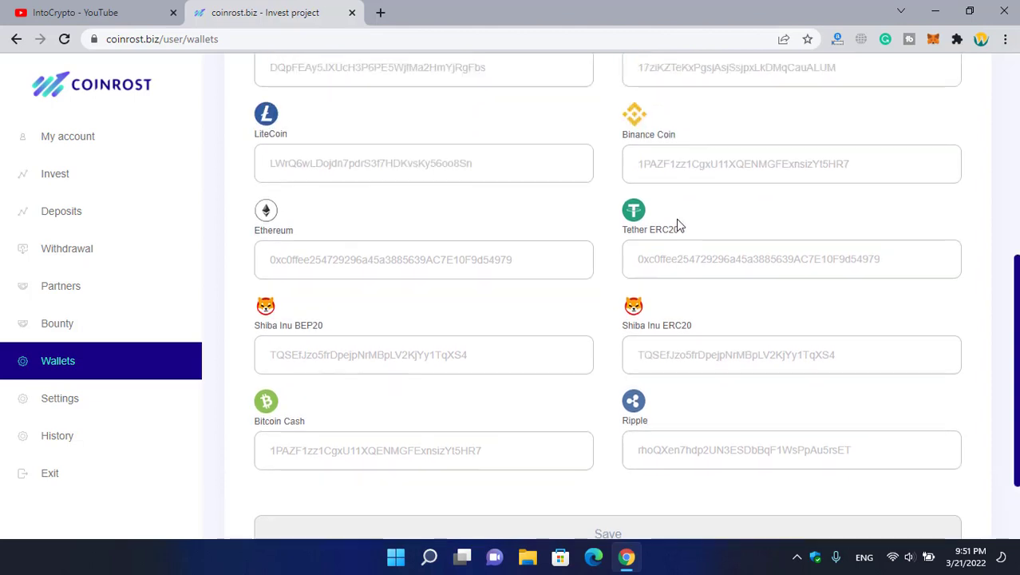
scroll("up", 3)
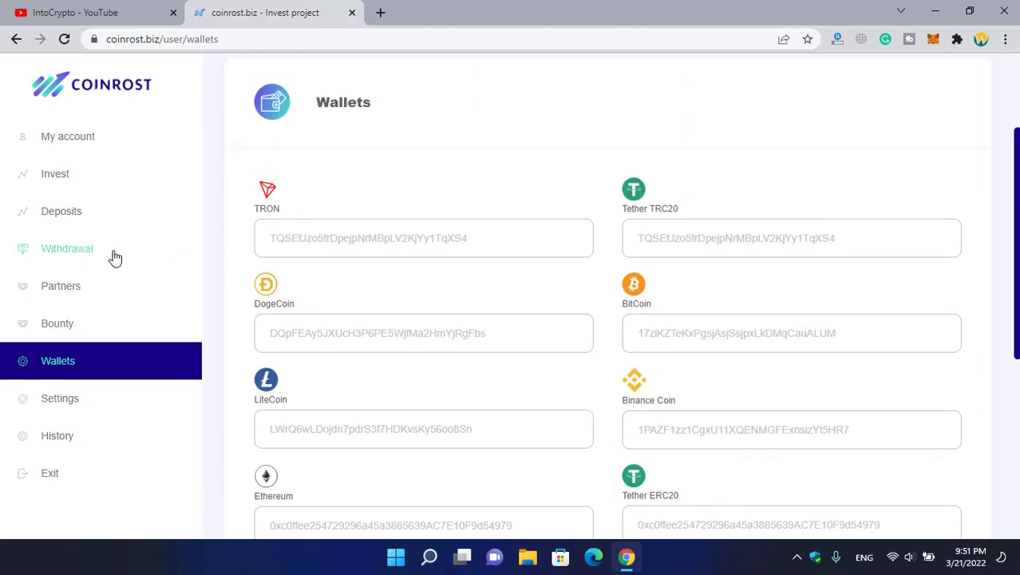
left_click(60, 285)
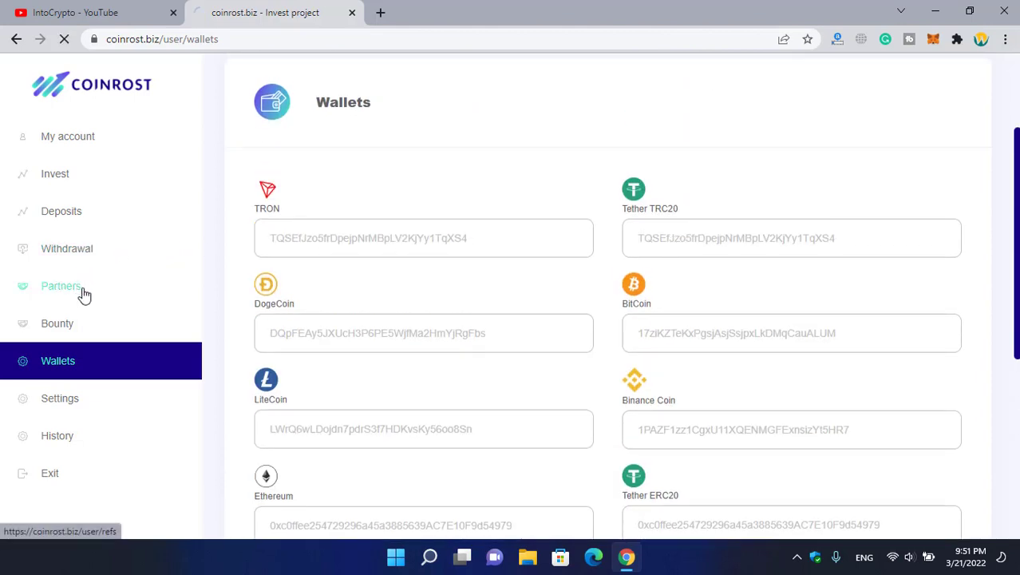
Browse the Partners referrals page, the Bounty program page, and the Wallets addresses page.
left_click(61, 286)
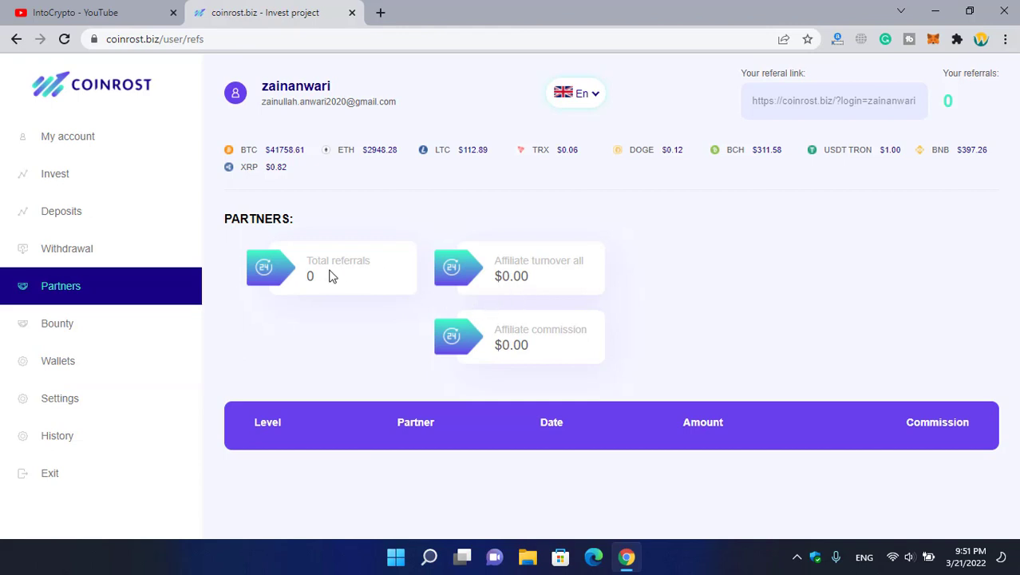
mouse_move(482, 265)
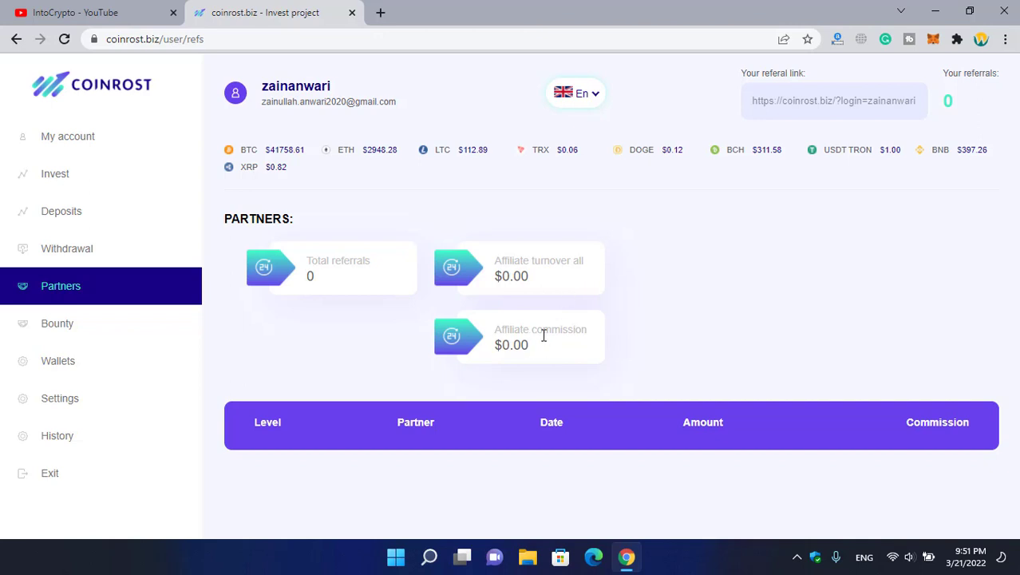
left_click(57, 322)
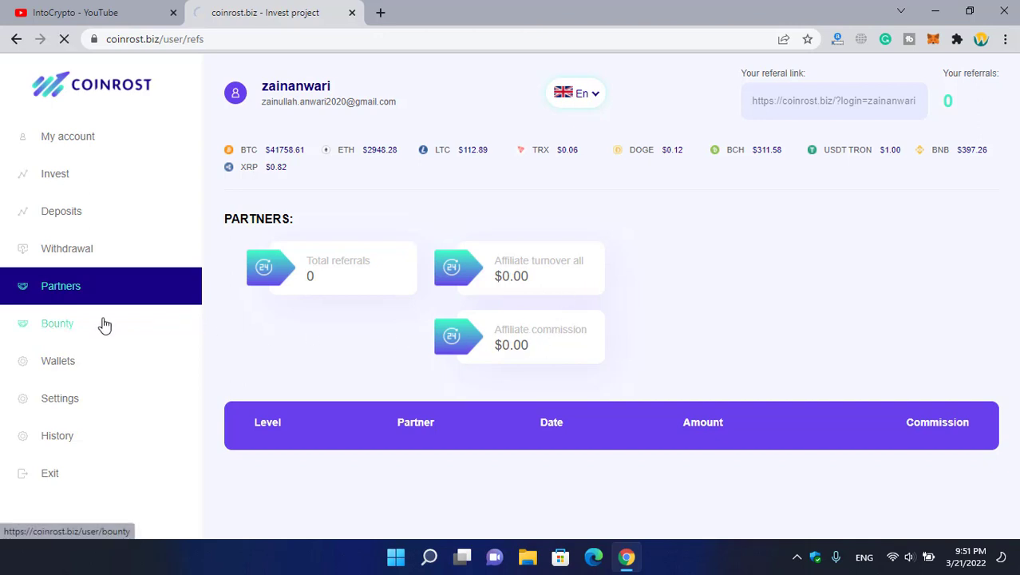
left_click(57, 322)
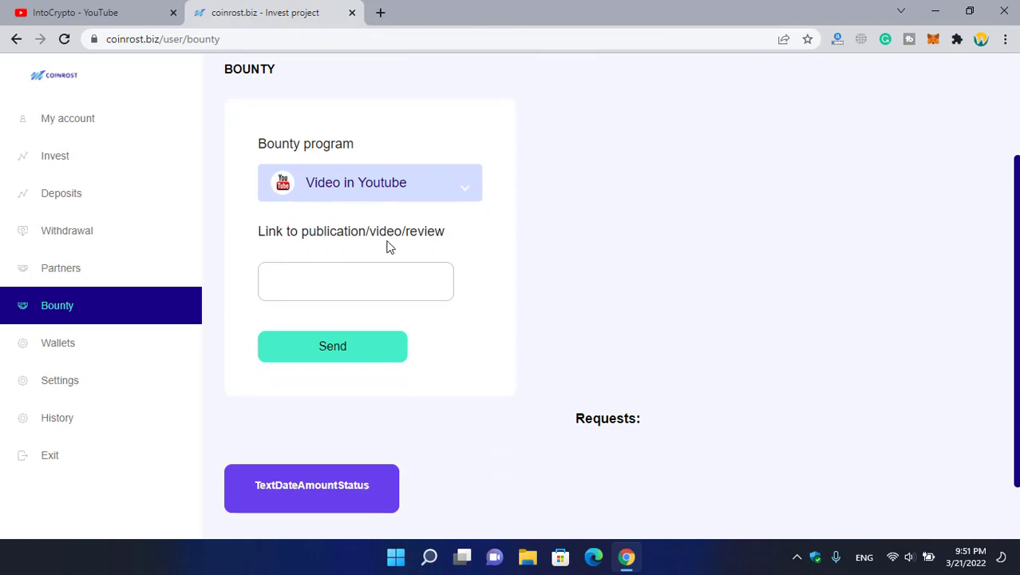
left_click(57, 342)
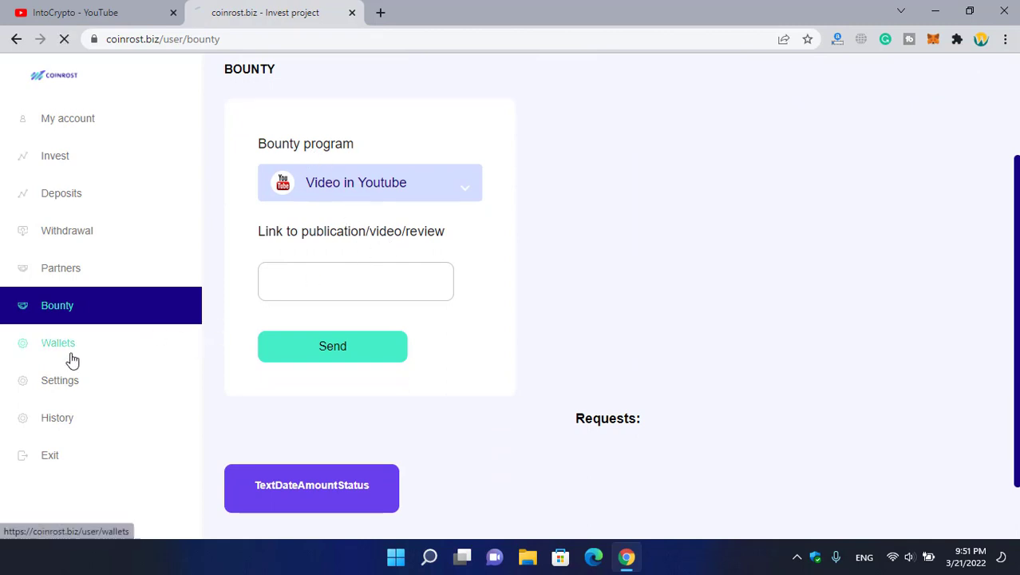
left_click(57, 341)
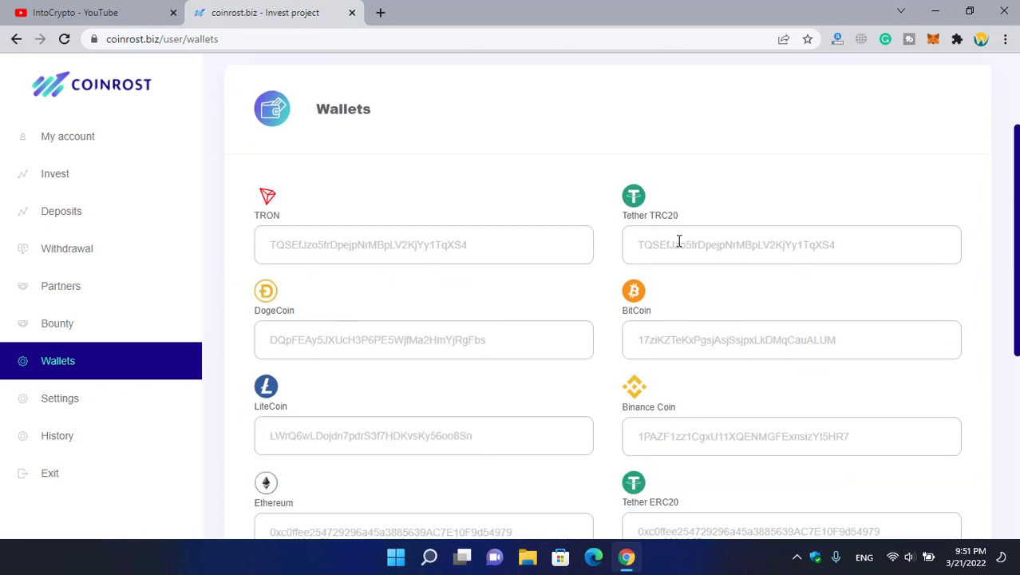
scroll("down", 3)
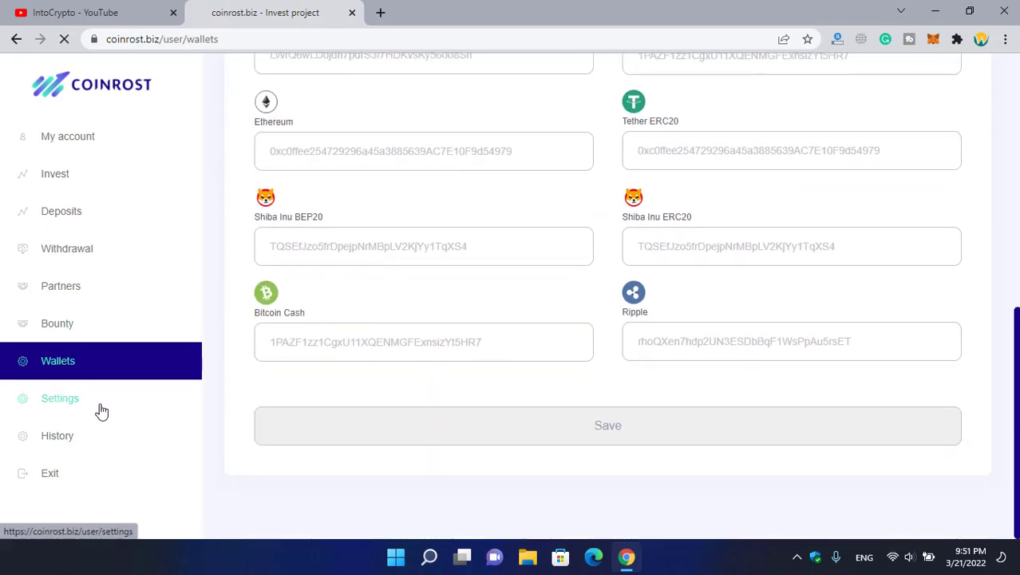
View the password-change Settings, focus Old password, then head to History.
left_click(61, 398)
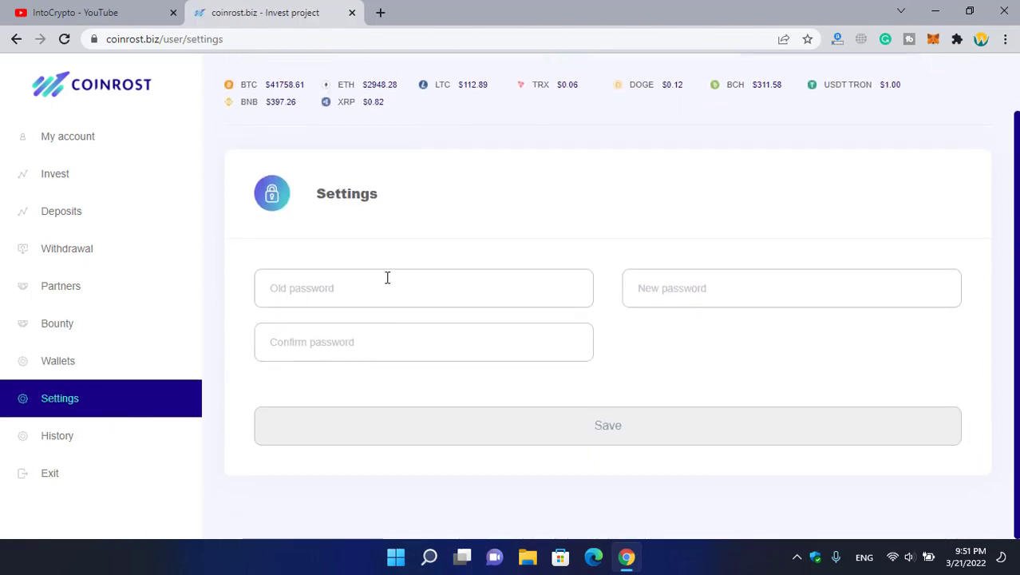
left_click(608, 425)
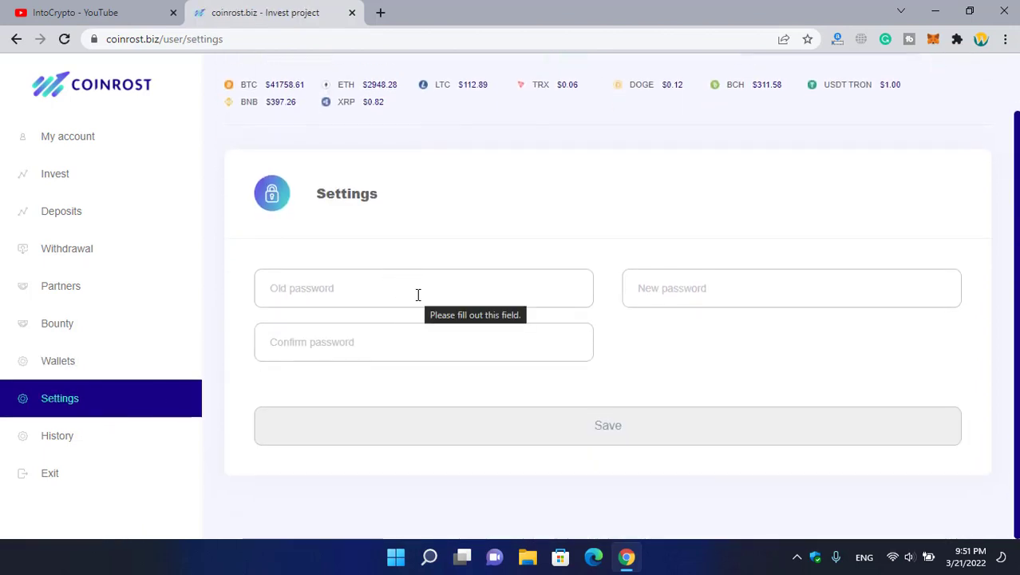
left_click(58, 435)
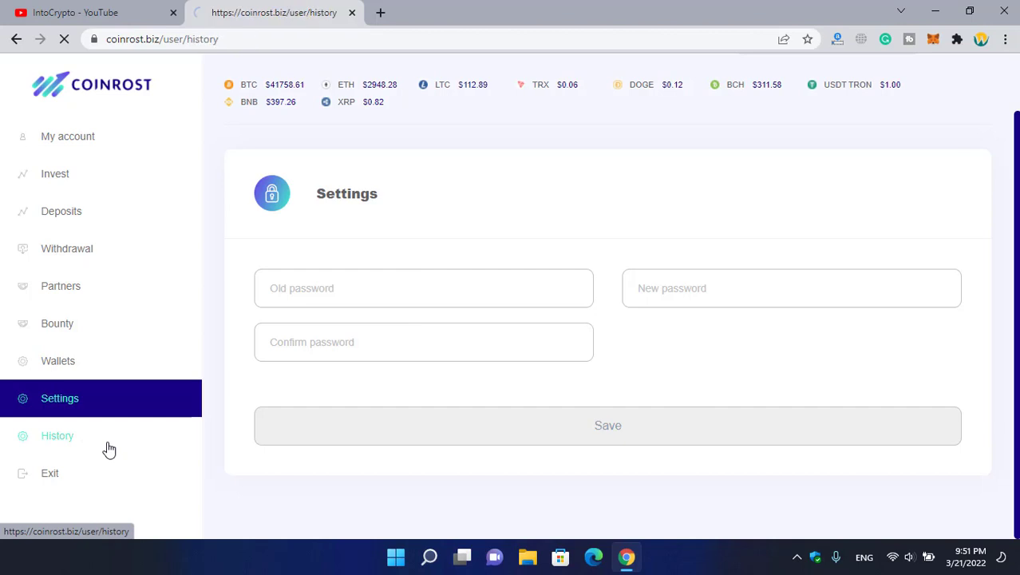
View the 100.00 tethertrc20 registration bonus deposit marked Done, then return to My account.
left_click(58, 434)
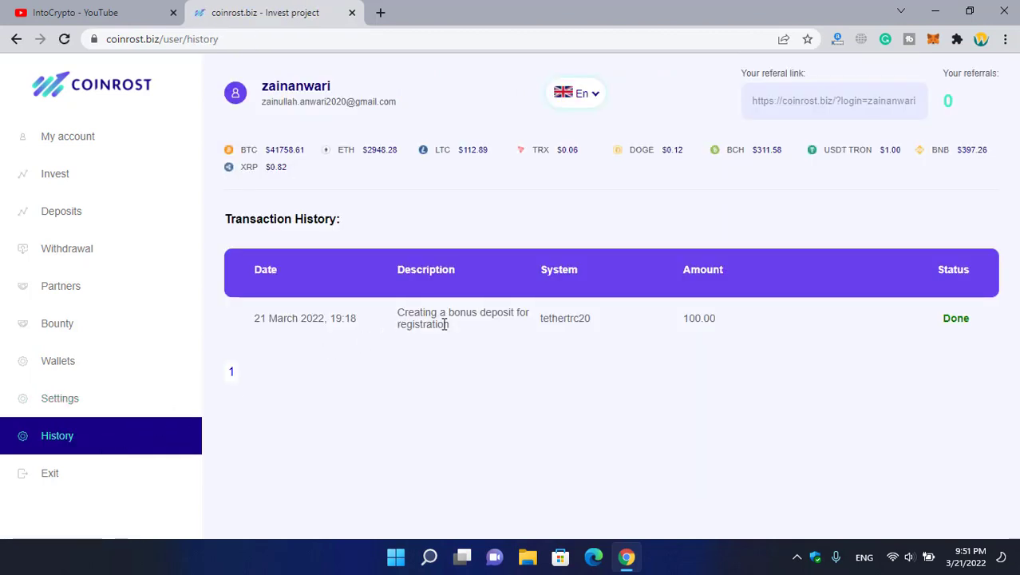
mouse_move(450, 364)
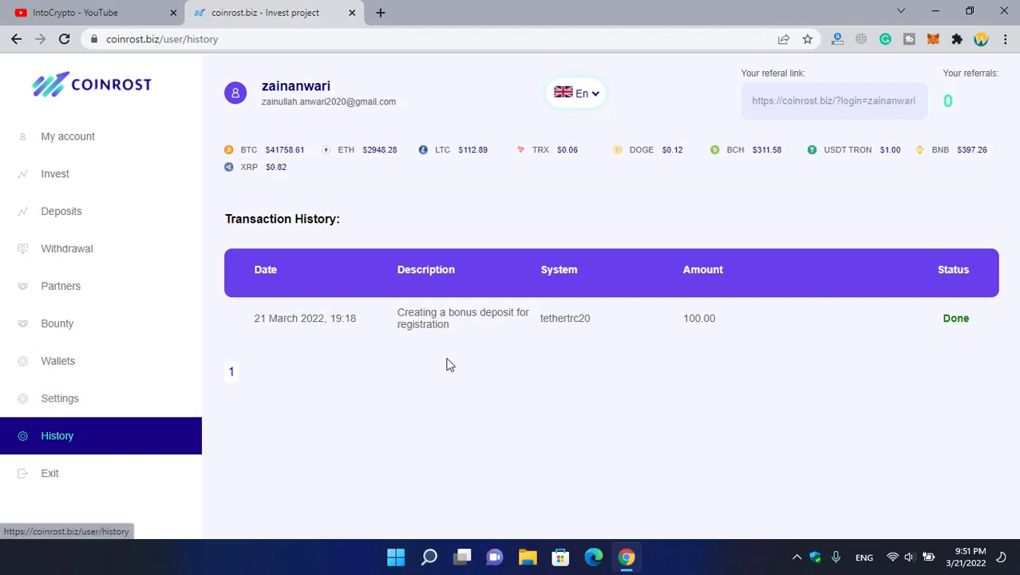
mouse_move(667, 325)
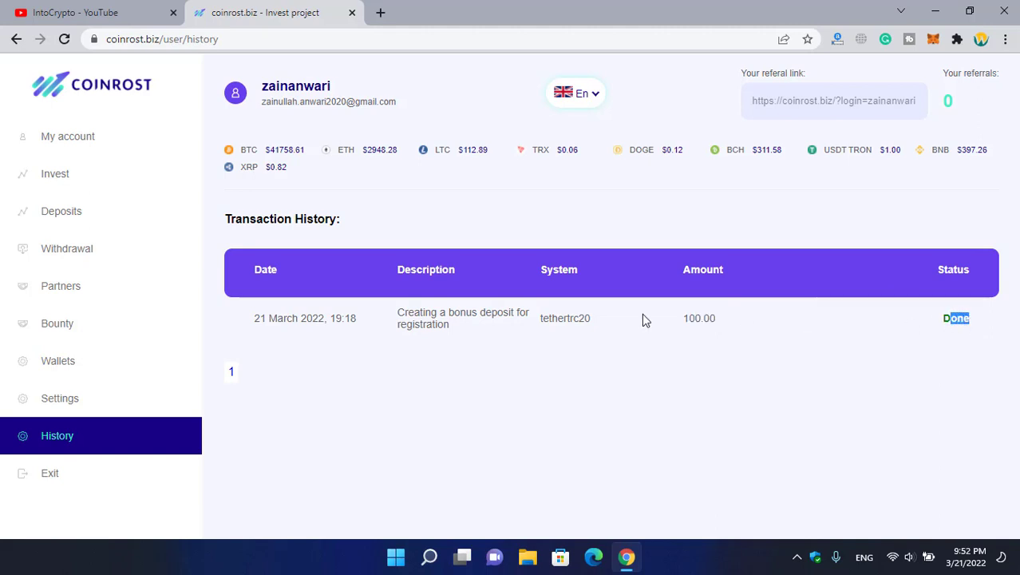
double_click(565, 318)
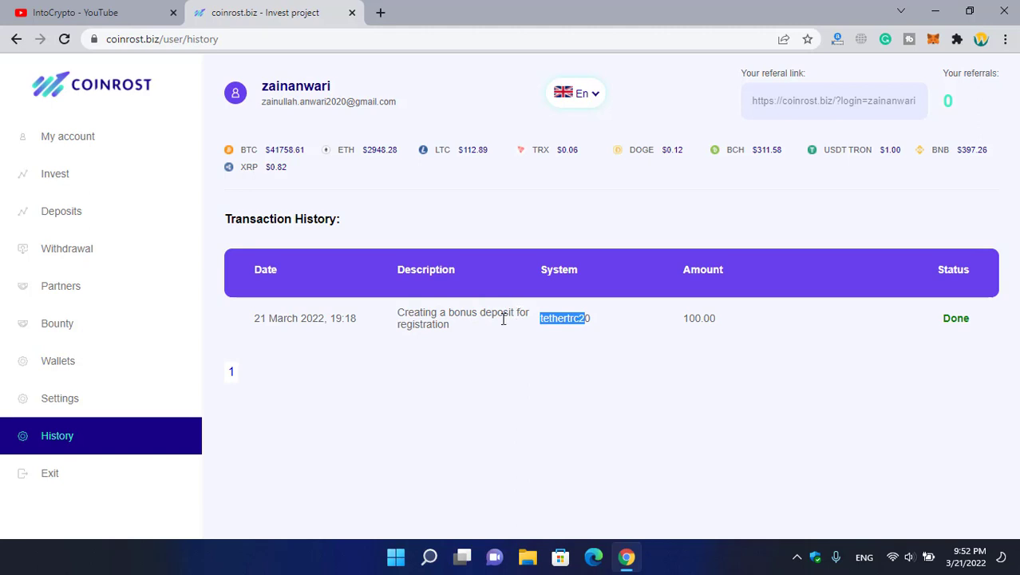
left_click(67, 136)
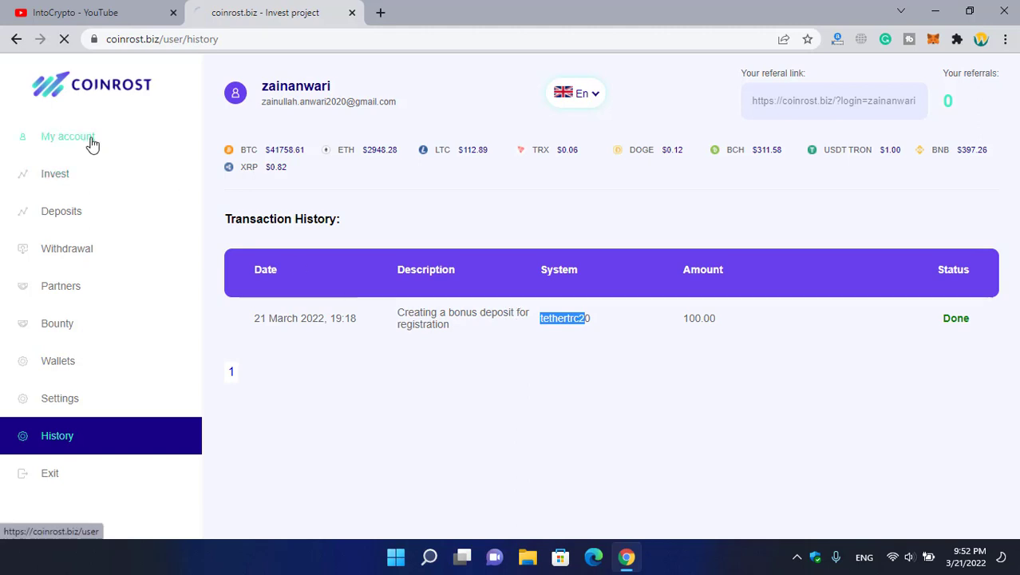
Show the account overview with its $0.00 balance and zero coin totals.
left_click(69, 137)
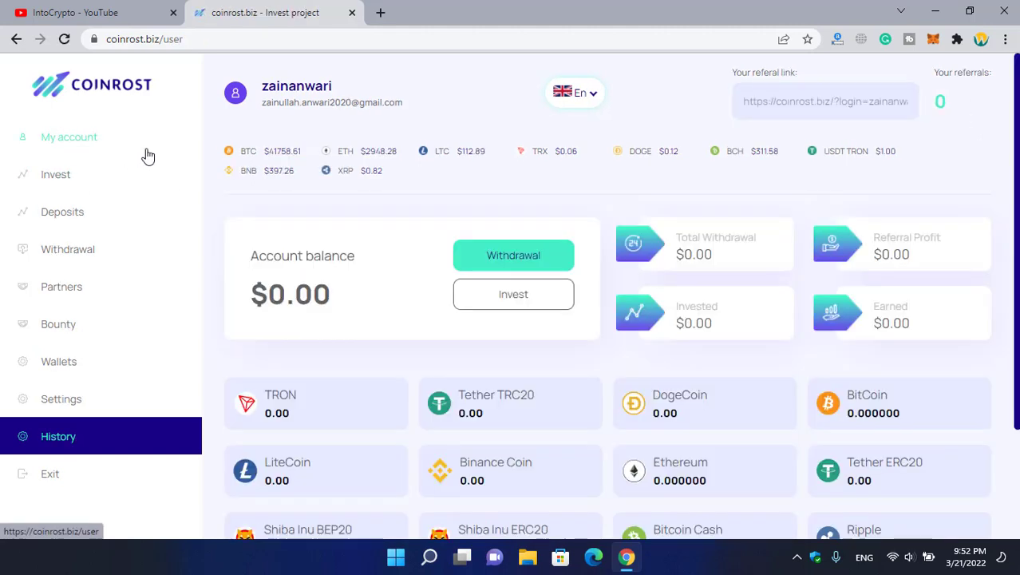
mouse_move(190, 156)
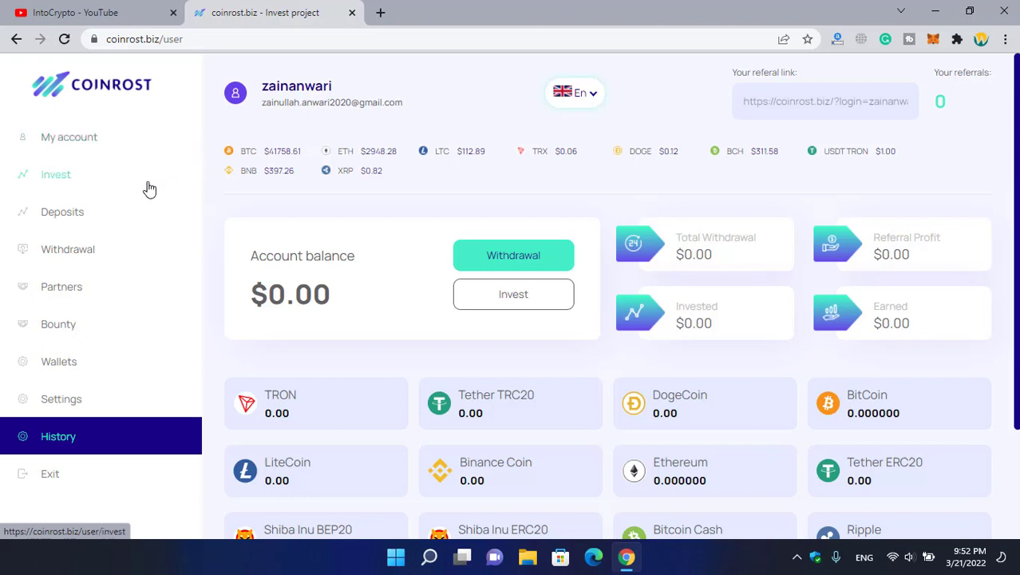
mouse_move(161, 185)
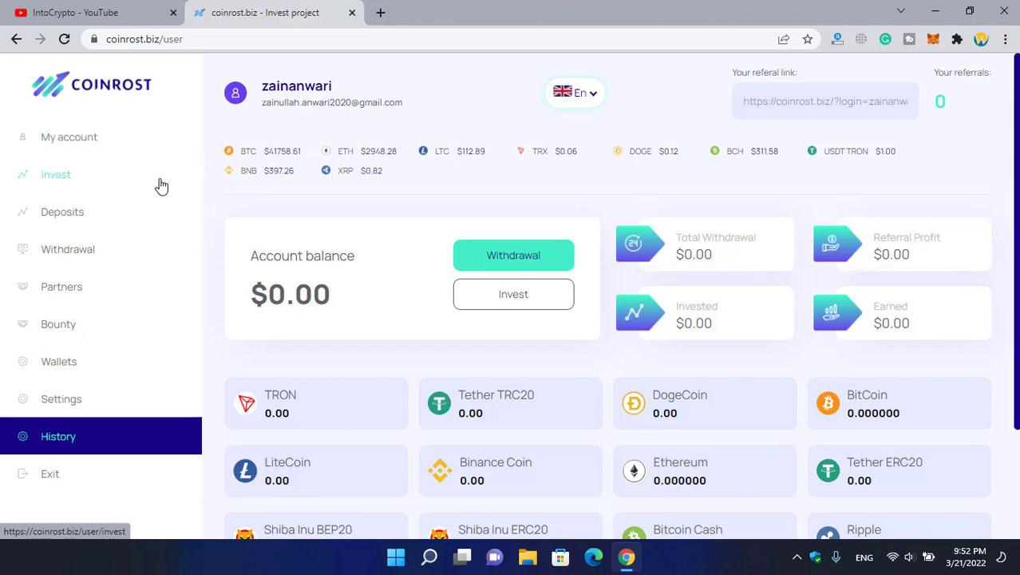